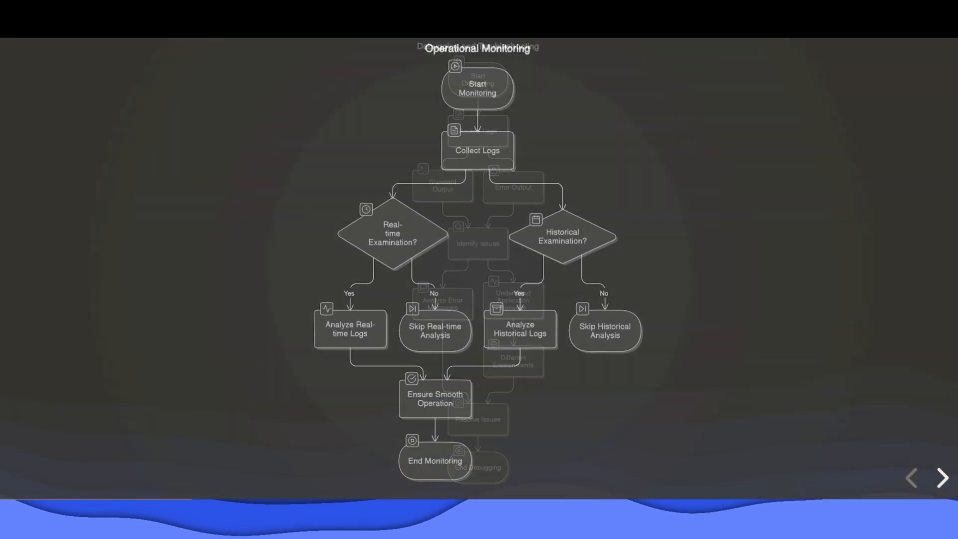
- Advance past the Selective Log Viewing slide to the Practical Commands for Logs slide
click(942, 478)
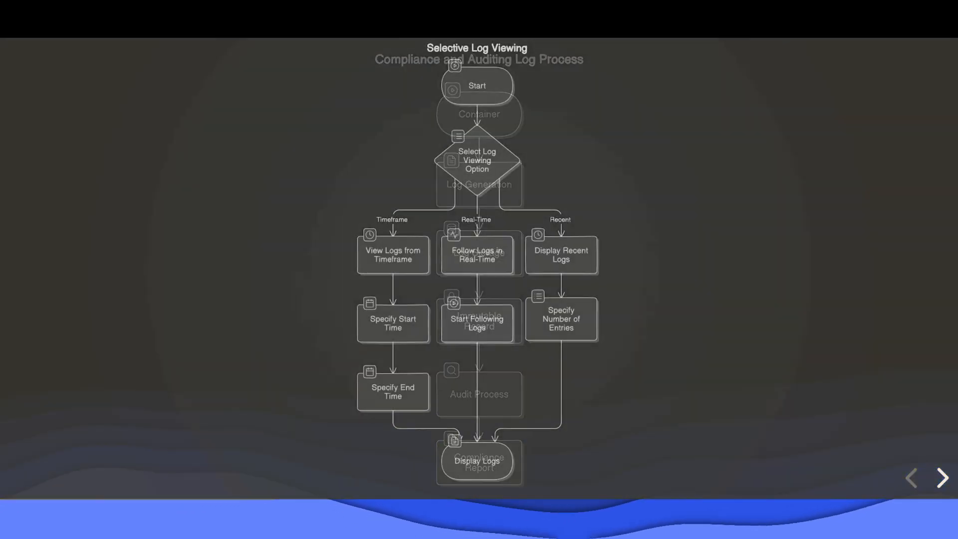
click(942, 479)
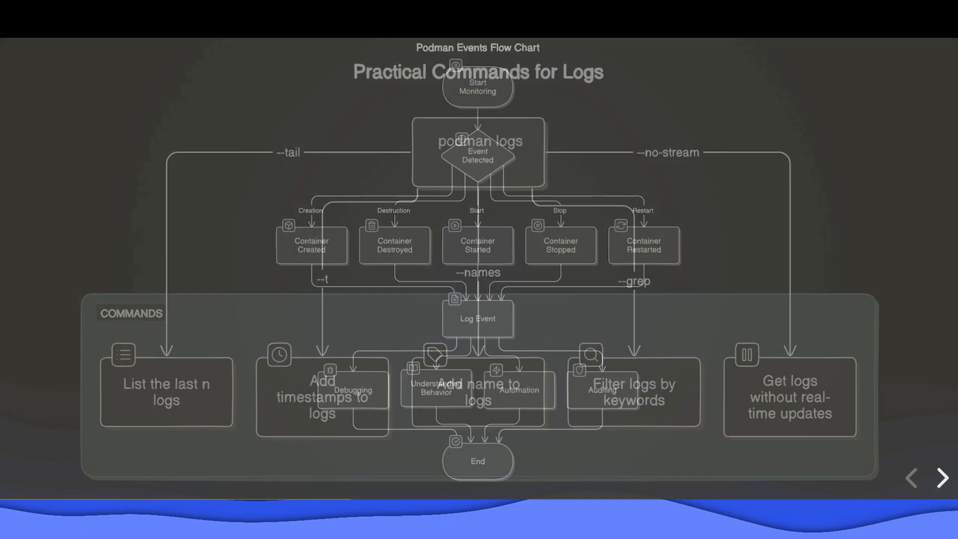
- Advance through the Podman Events Flow Chart to the Monitoring Events slide
click(940, 478)
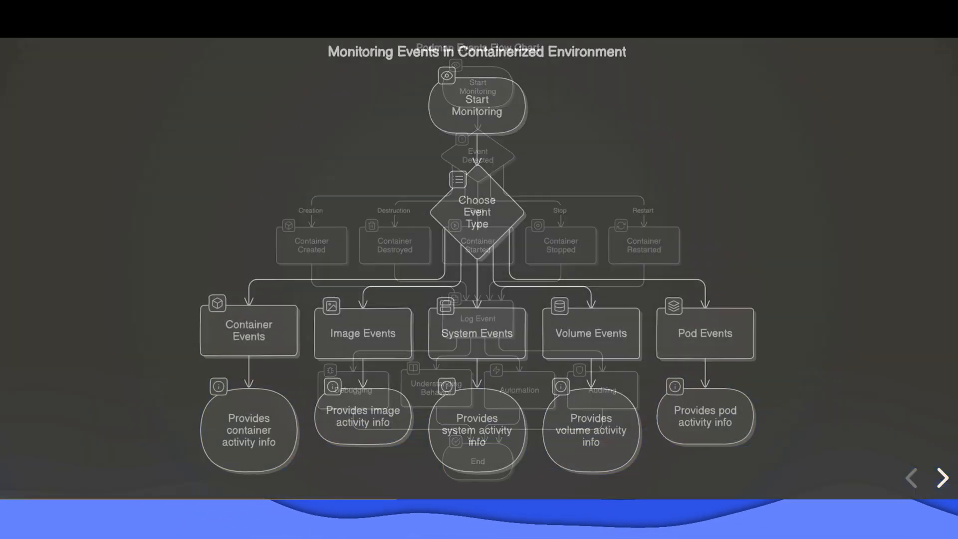
click(942, 479)
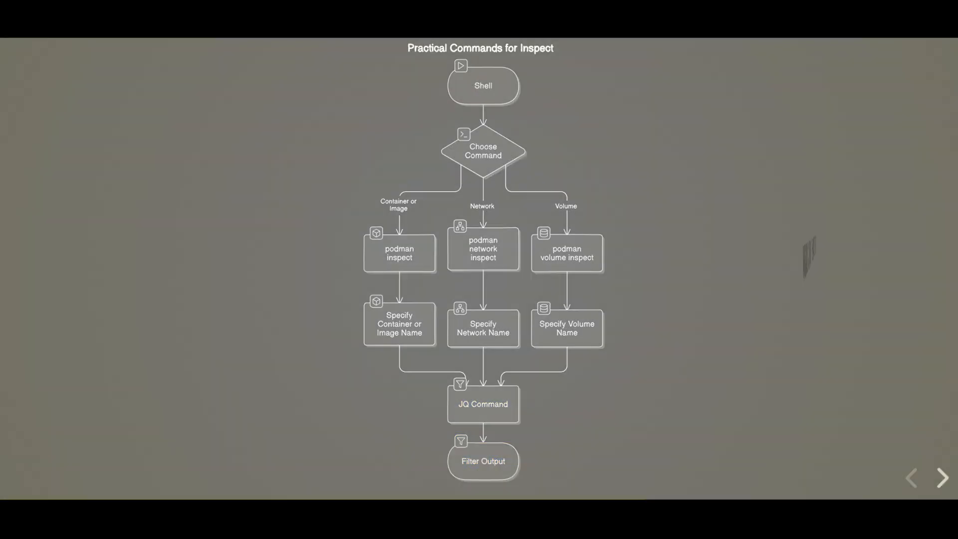
- Step through the Why Use Variables?, Environment Separation, Security and Simplicity slides
click(943, 479)
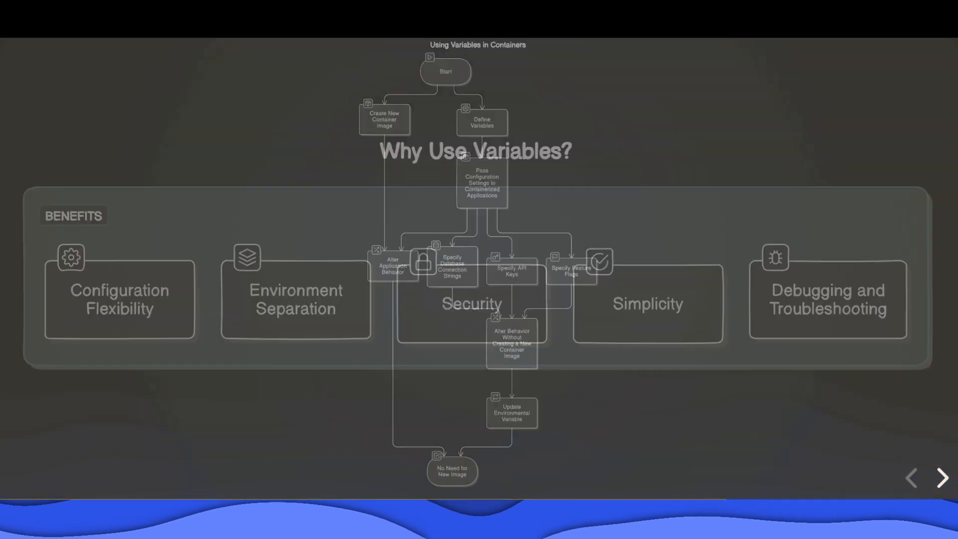
click(941, 478)
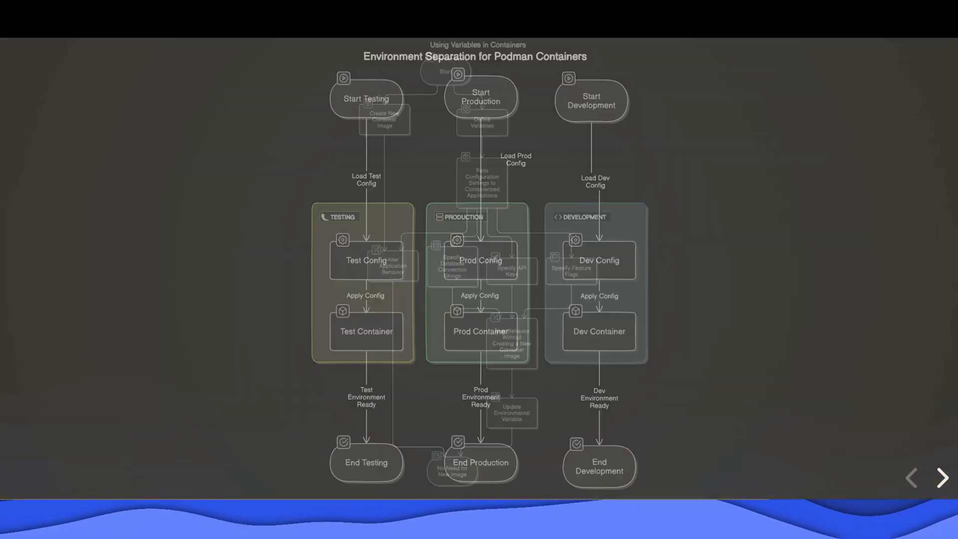
click(942, 479)
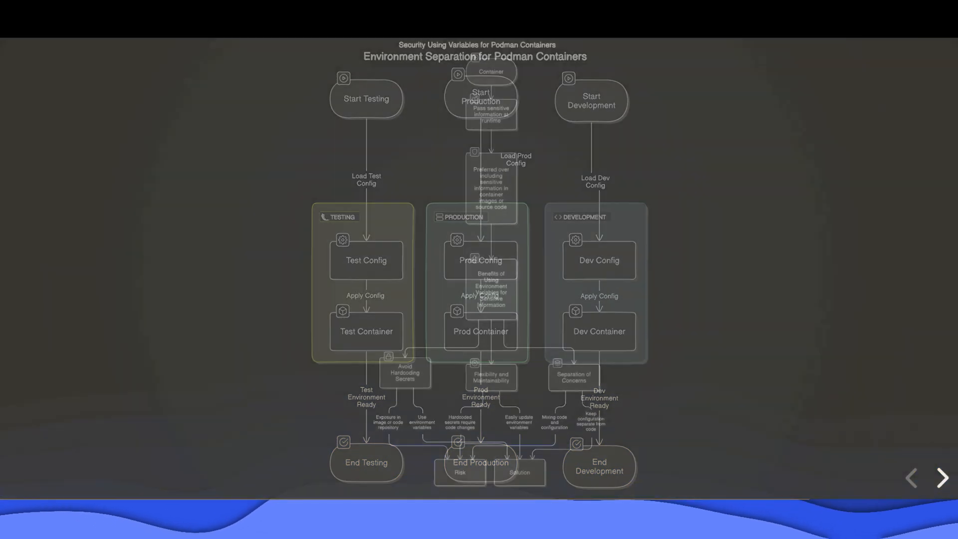
click(941, 479)
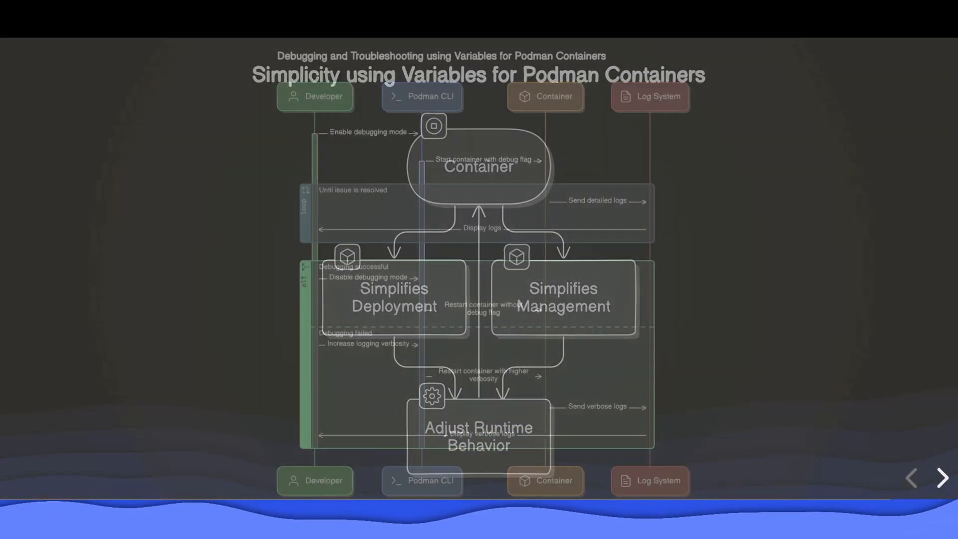
- Advance past Debugging and Troubleshooting to the Passing Variables to Containers slide
click(942, 479)
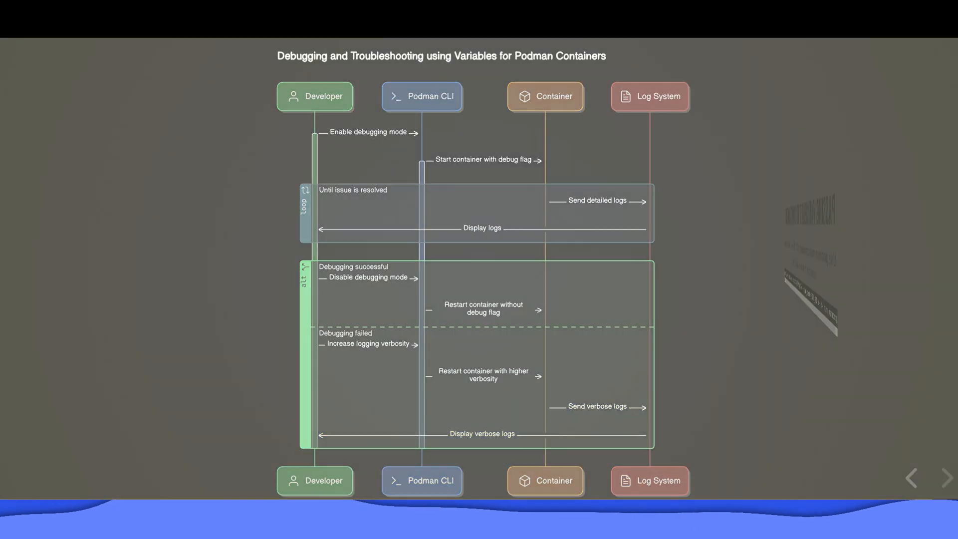
click(948, 478)
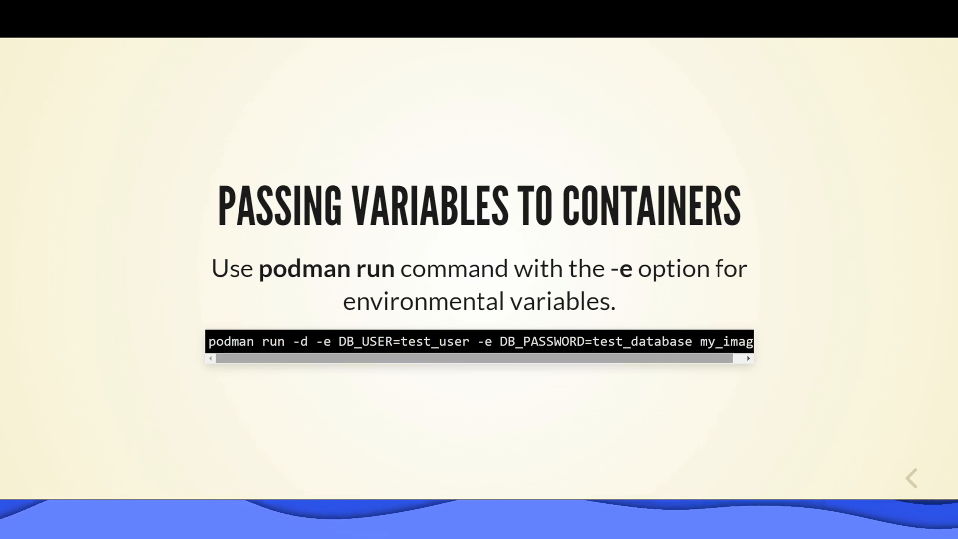
scroll(right, 3)
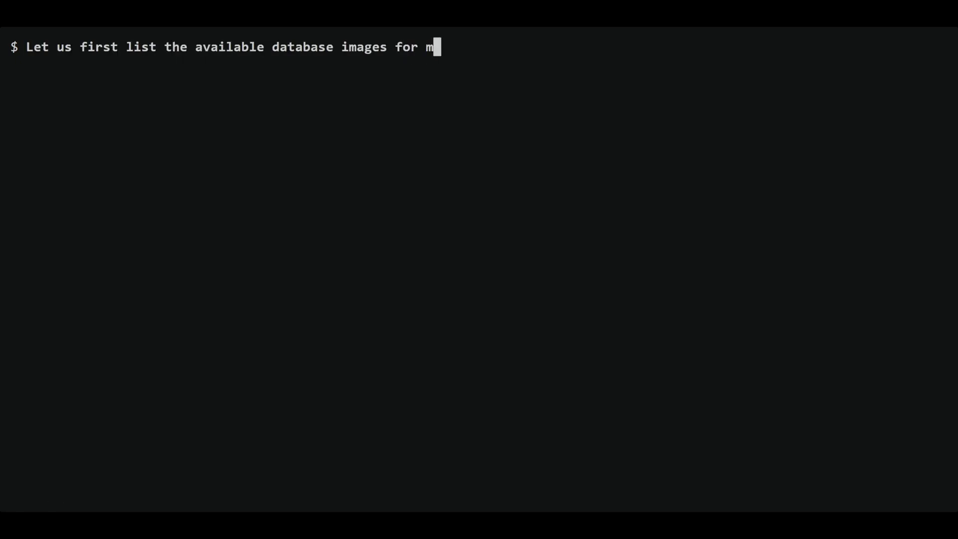
- Run 'podman search mariadb | head' to list available MariaDB images
text(ariadb)
text(p)
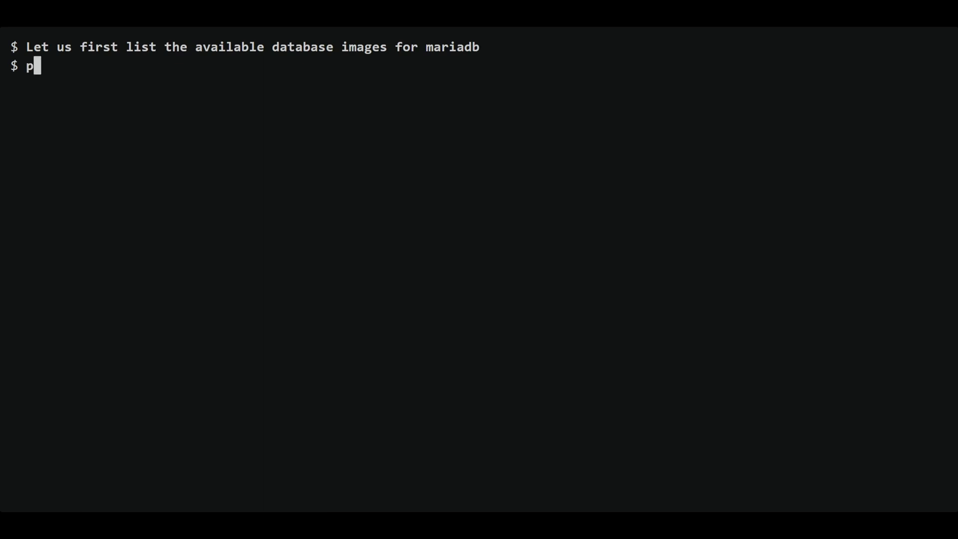
text(odman search mariadb | head)
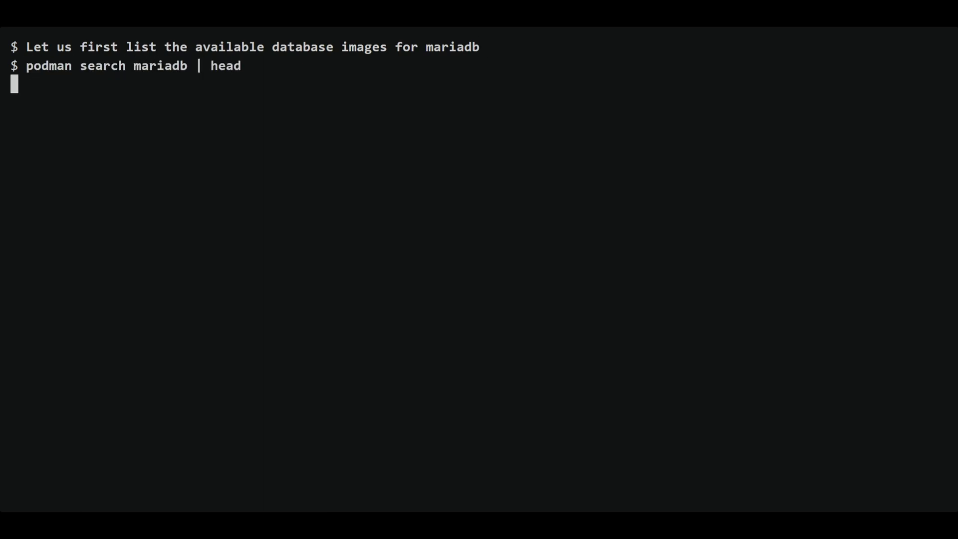
key(Return)
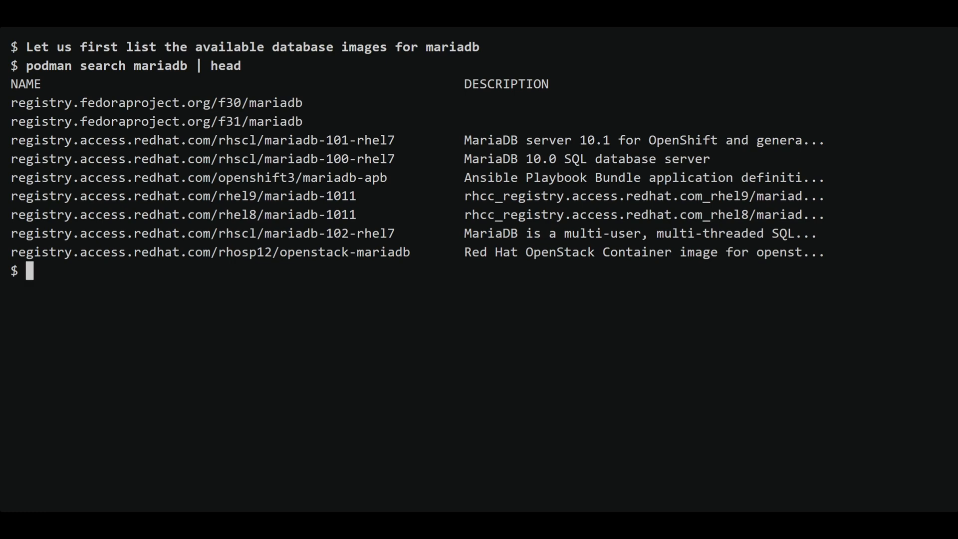
- Add a note choosing the registry.fedoraproject.org/f31/mariadb image among several available
text(Note th)
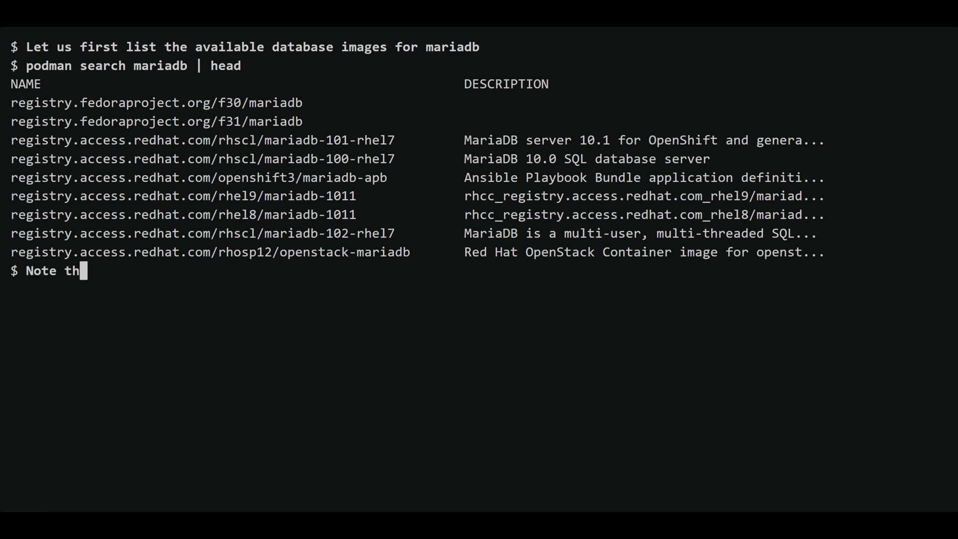
text(at there are several images available.)
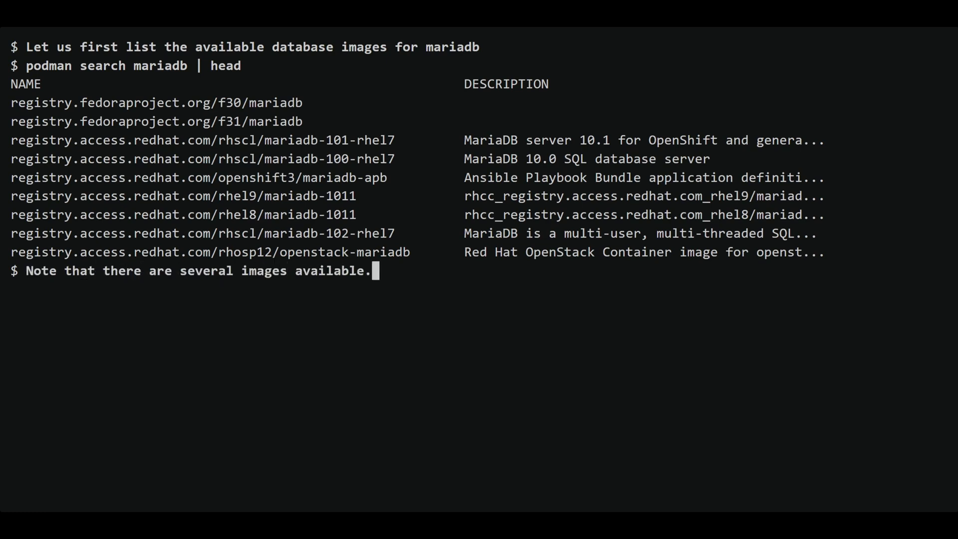
text(Let us use the image registry.fedor)
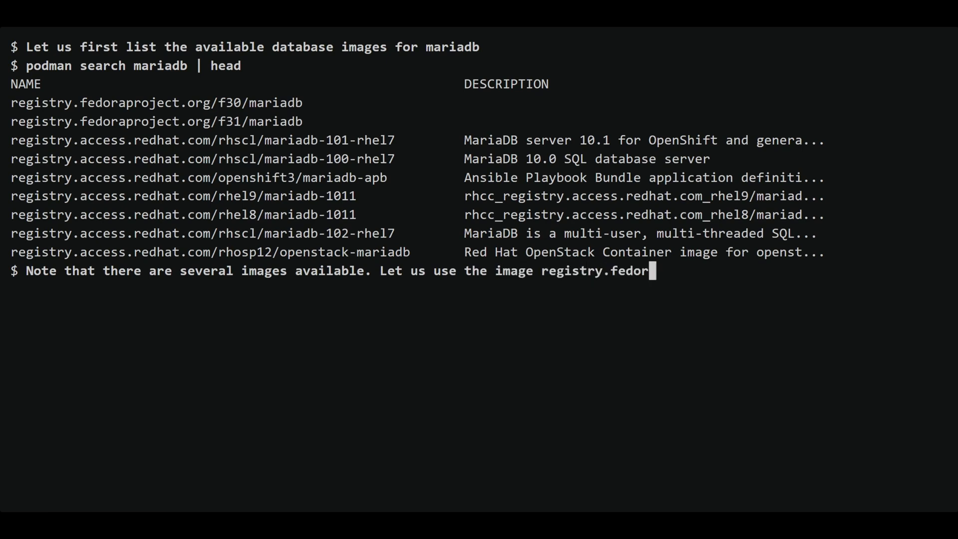
text(aproject.org/f31/mariadb)
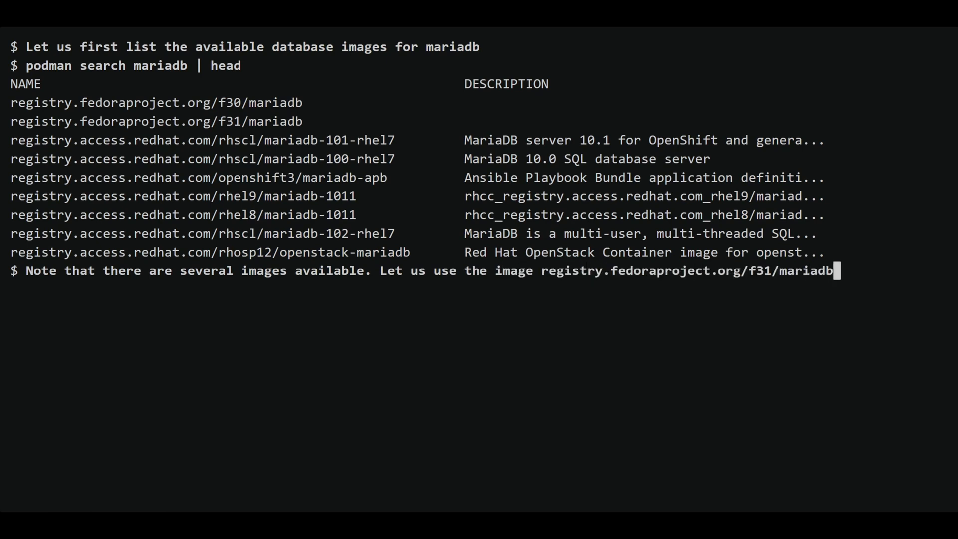
key(Return)
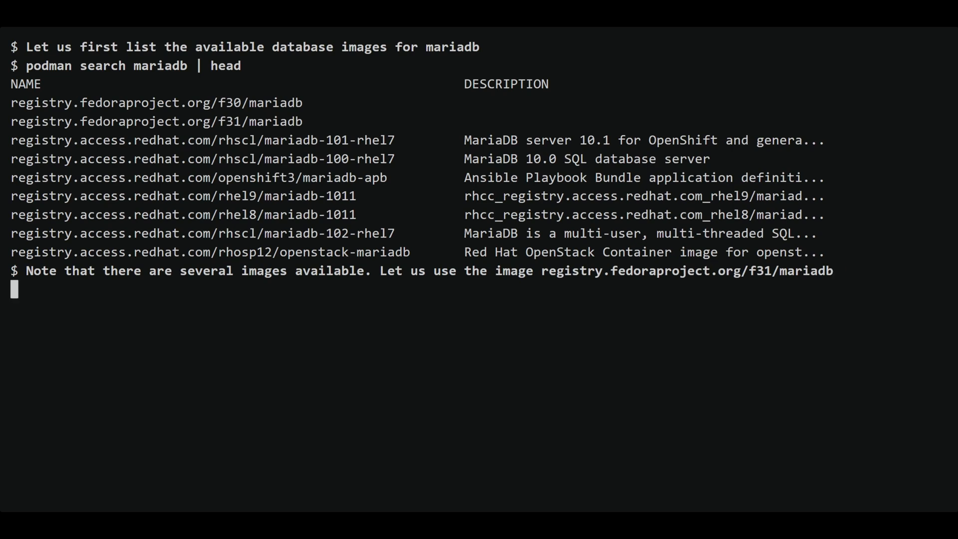
text(podman)
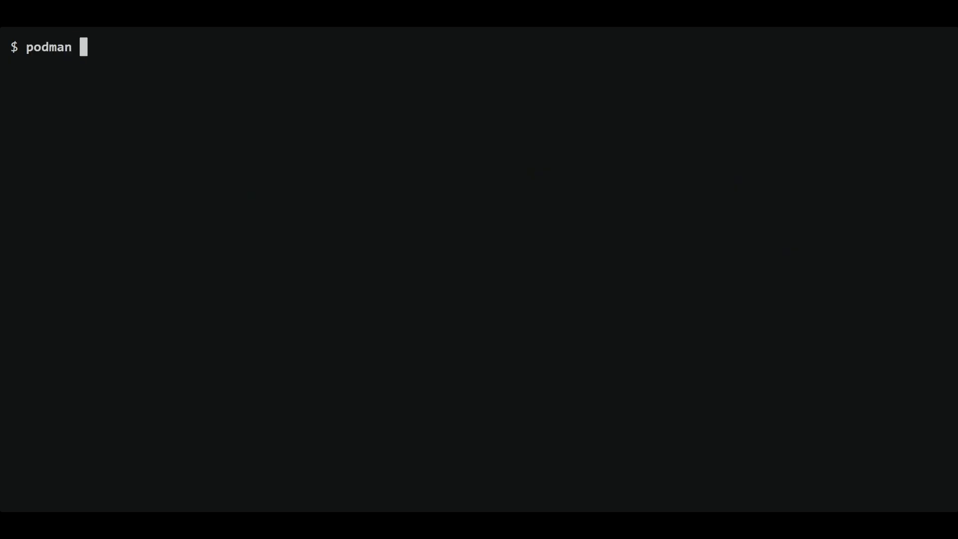
- Run 'podman pull registry.fedoraproject.org/f31/mariadb' to download the image
text(pull registry.fedoraproject)
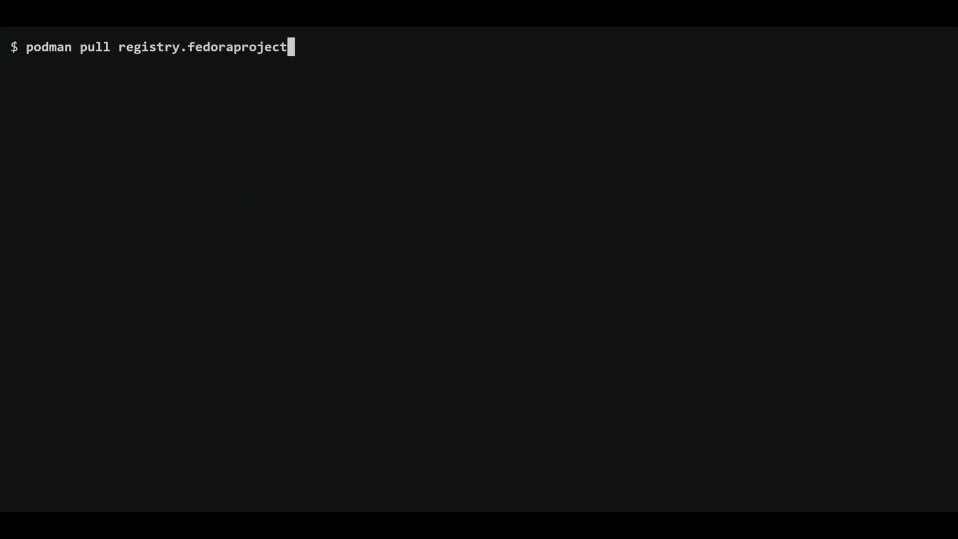
key(Return)
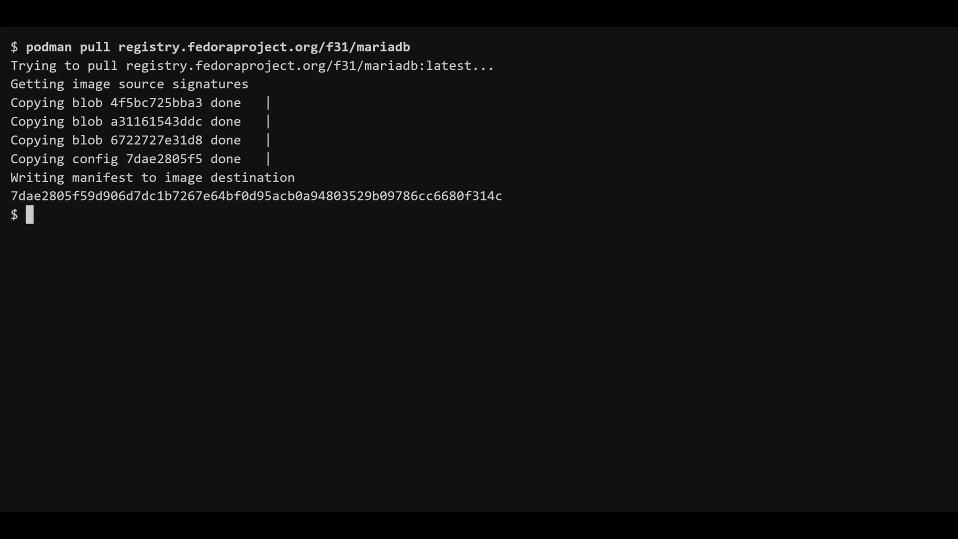
- Type a note about verifying the image was pulled and begin a podman command
text(Let)
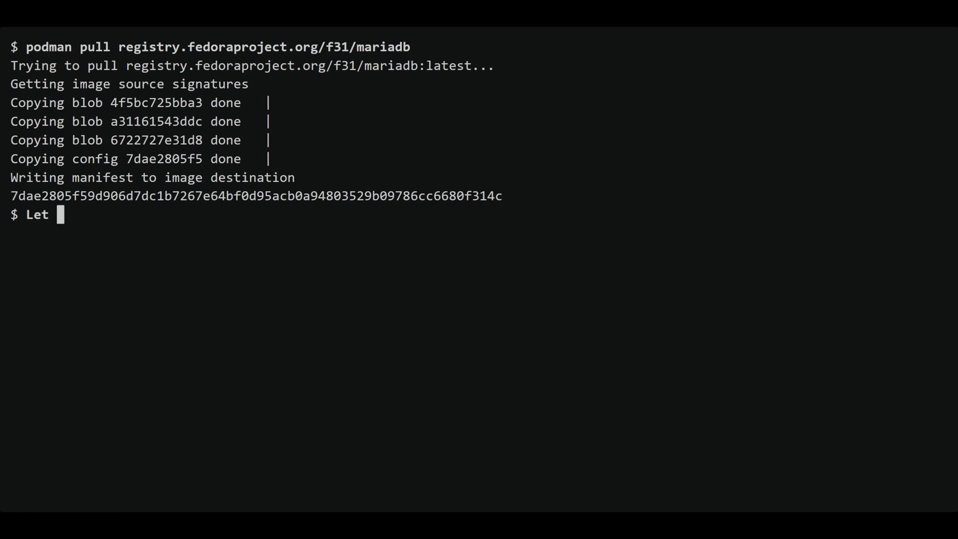
text(us verify if the image is pulled)
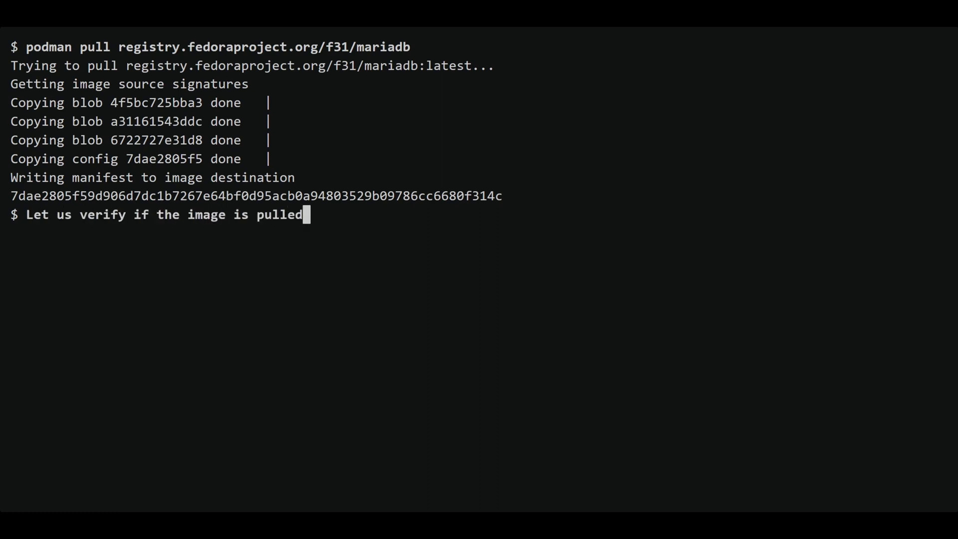
text(podm)
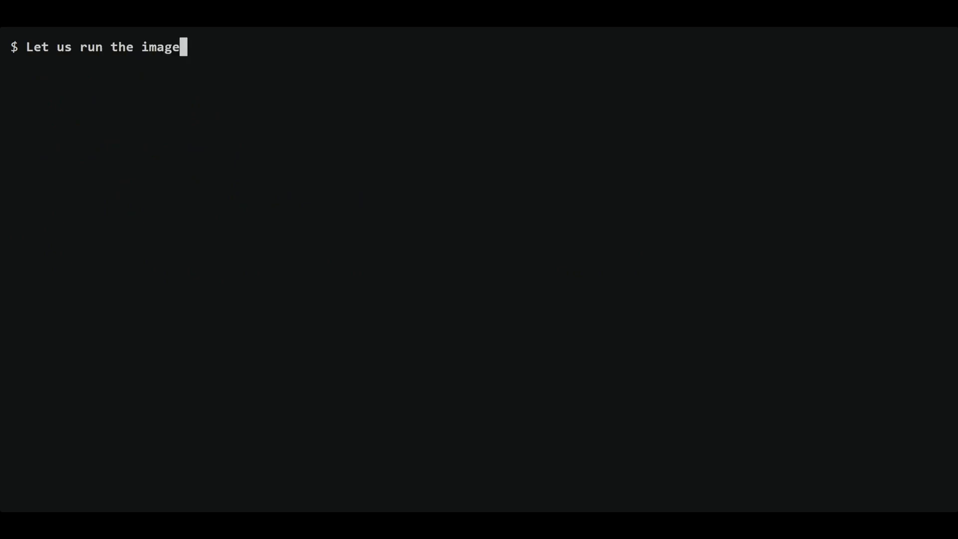
- Run 'podman run -d --name mydb' with the f31/mariadb image
text(podman run -d --name mydb registry.fedoraproject.o)
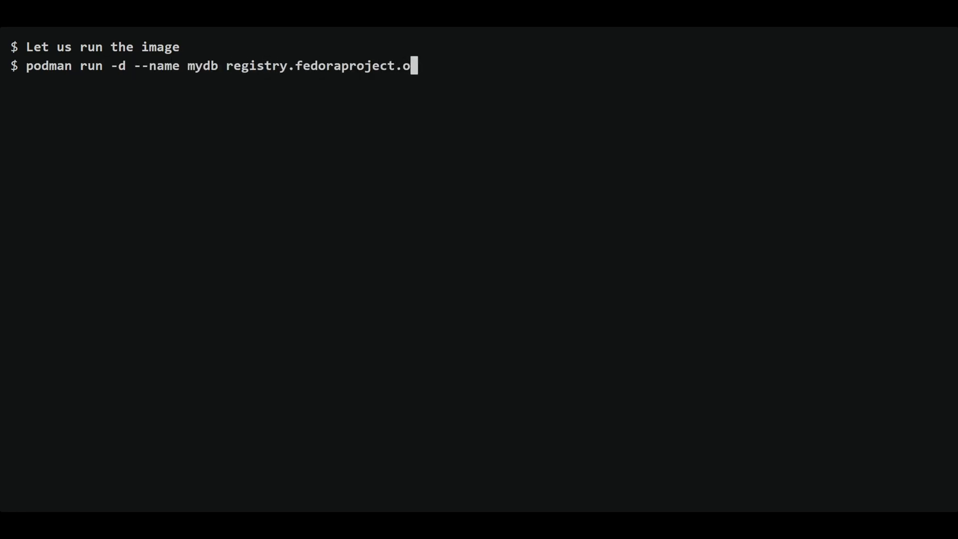
key(Return)
text(podman ps)
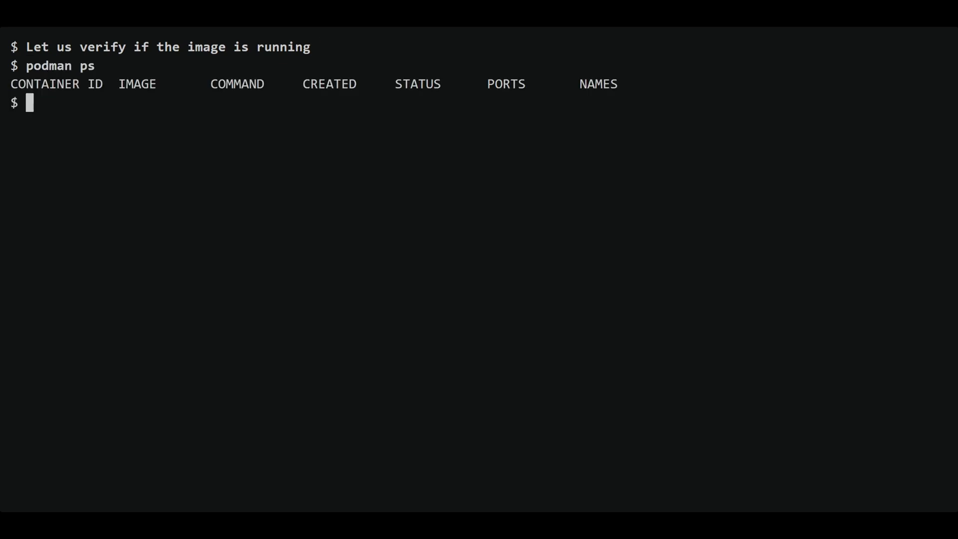
- Note mydb isn't running, run 'podman ps -a', and comment about inspecting logs
text(Note the contain)
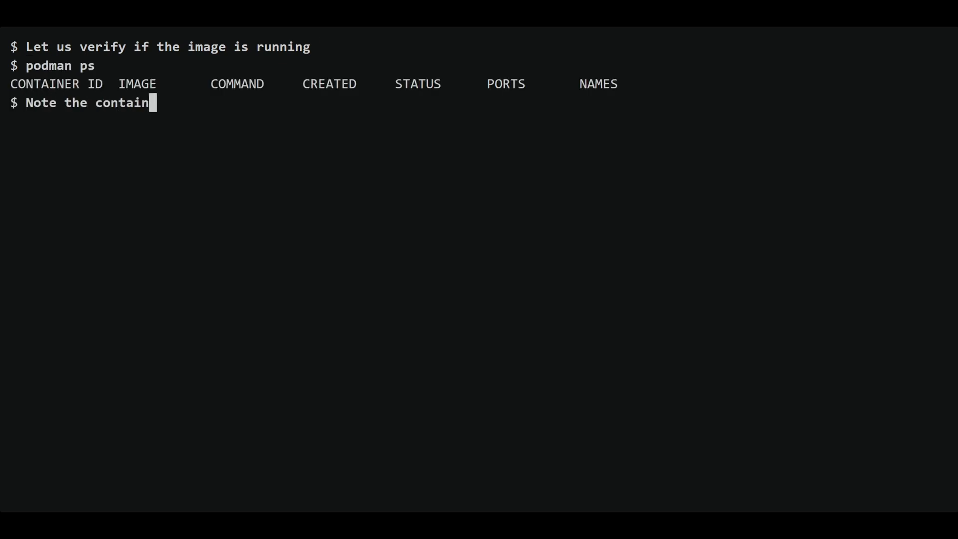
text(er is not running. Let us list the stopp)
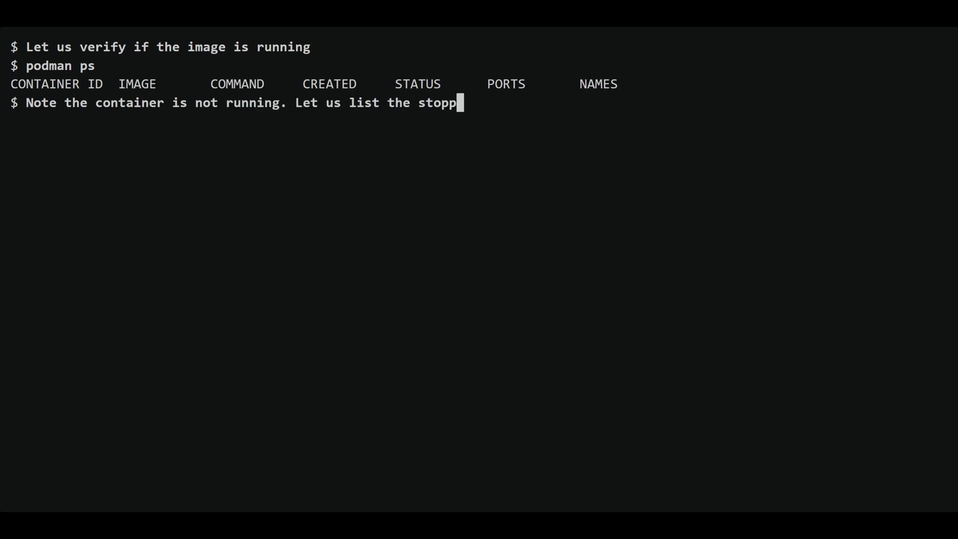
text(ed containers)
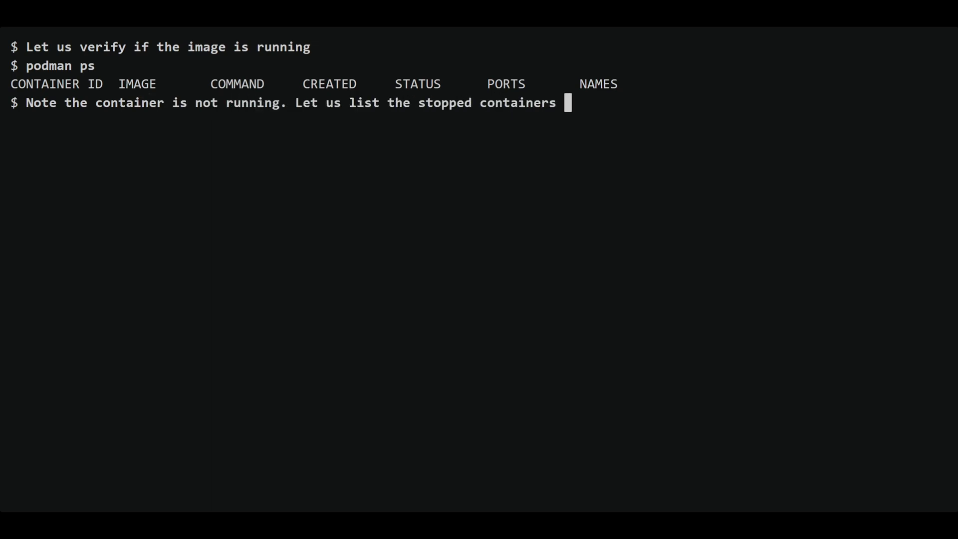
key(Return)
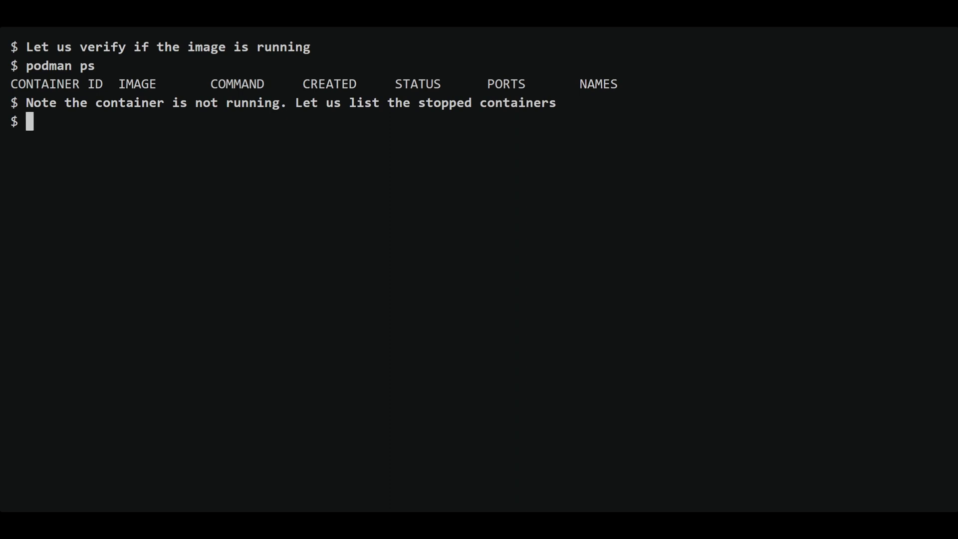
text(podman ps -a)
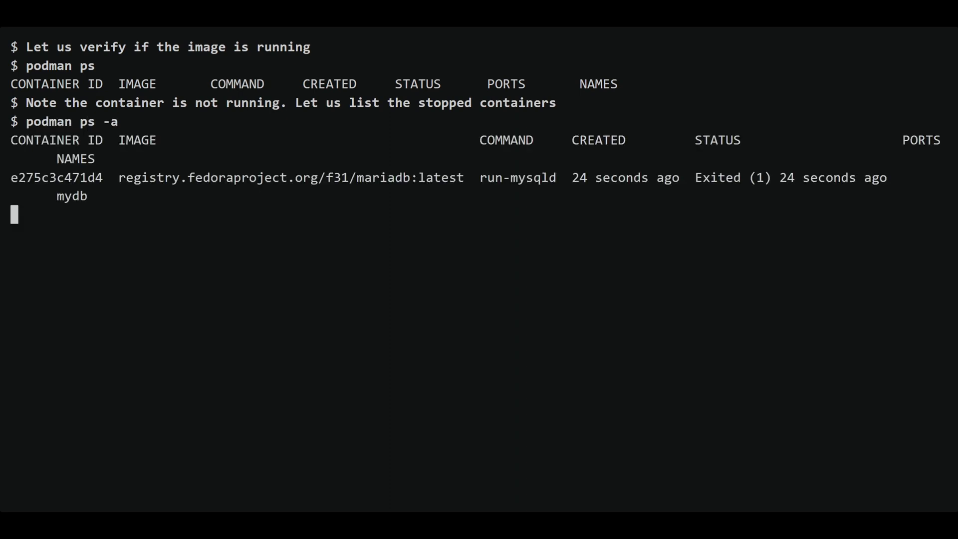
text(let us inspect the logs)
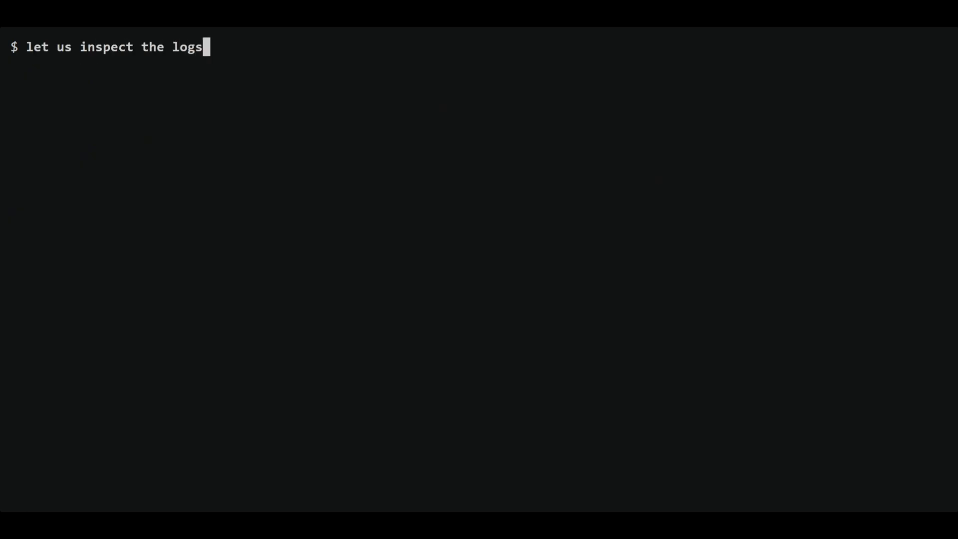
- Print mydb's logs and note MYSQL_USER, MYSQL_PASSWORD and MYSQL_DATABASE must be set
key(Return)
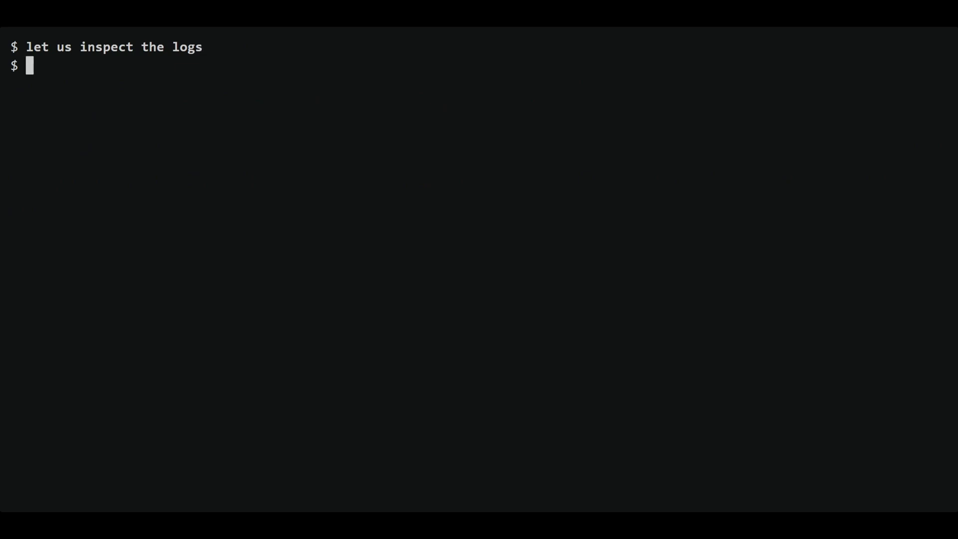
key(Return)
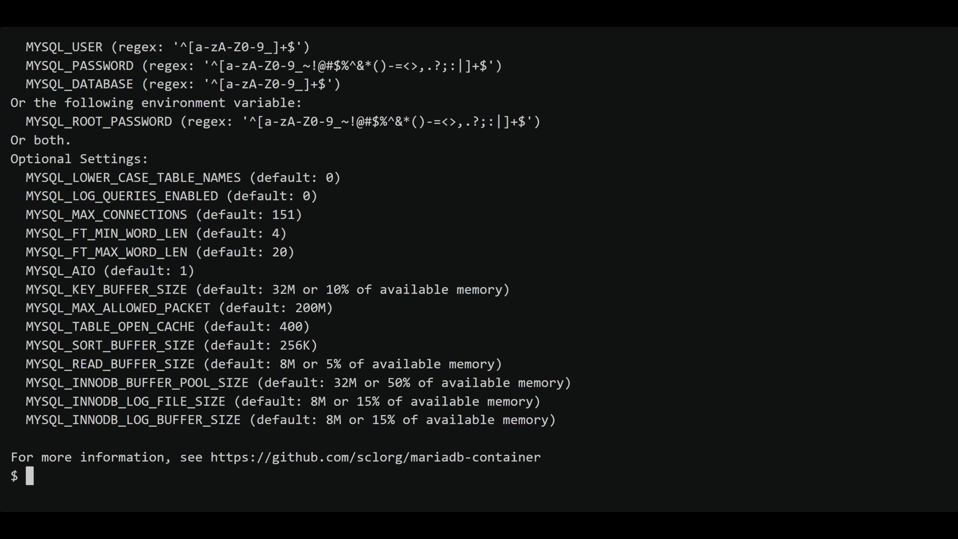
text(Note the reason for the container stopped)
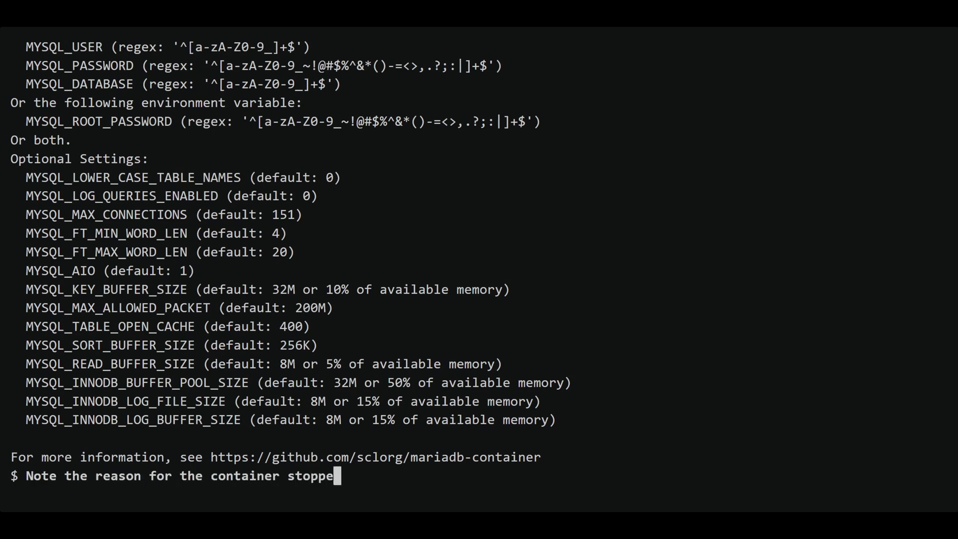
text(d. It requires the variables MYSQL_USER MYSQL)
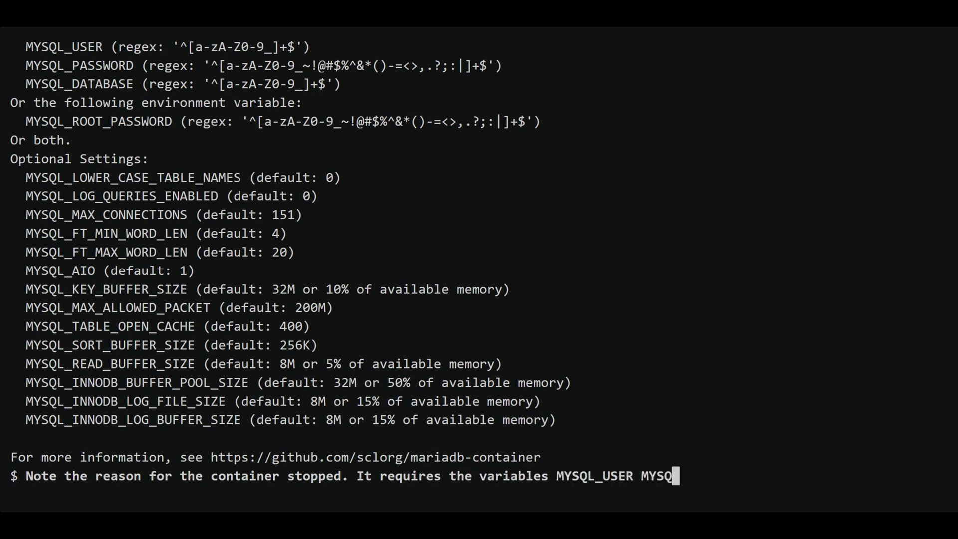
text(L_PASSWORD MYSQL_DATABASE to be set)
text(let us inspect the image for the)
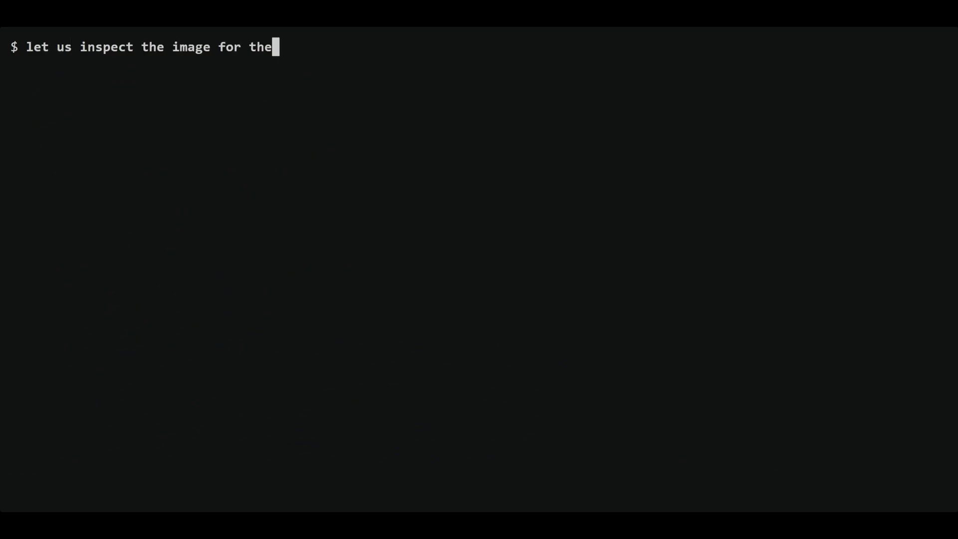
- Finish the variables comment and print the full inspect metadata of registry.fedoraproject.org/f31/mariadb
text(syntax to pass the variables)
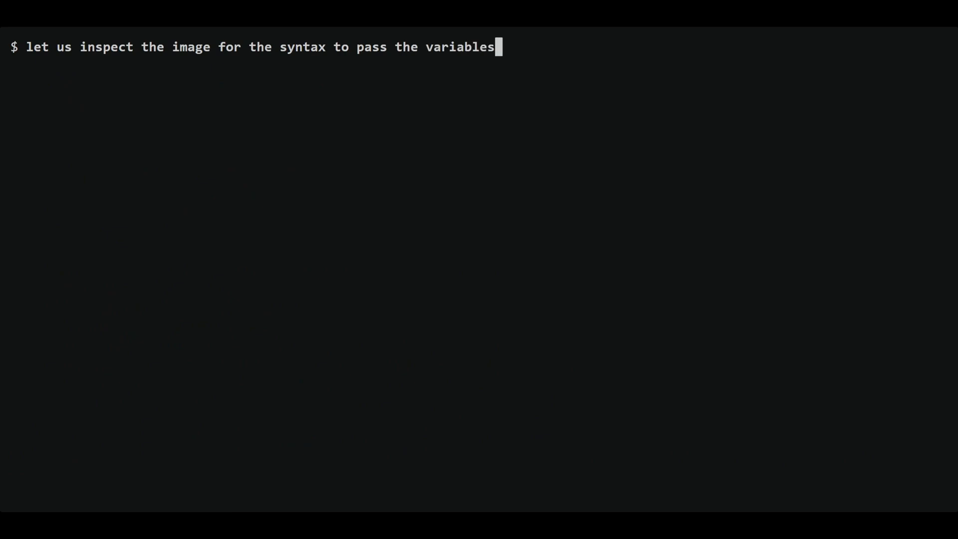
text(podman image inspect reg)
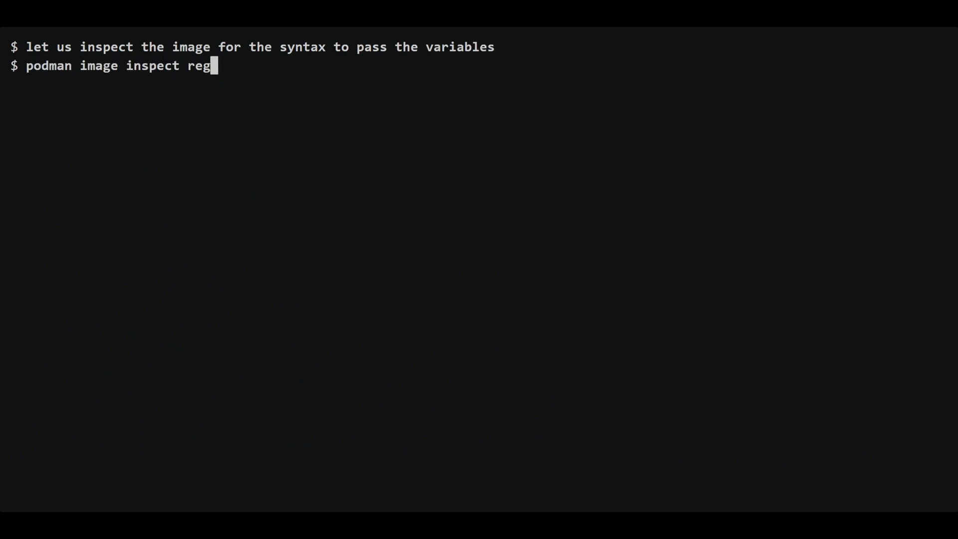
text(istry.fedoraproject.org/f31/mariadb)
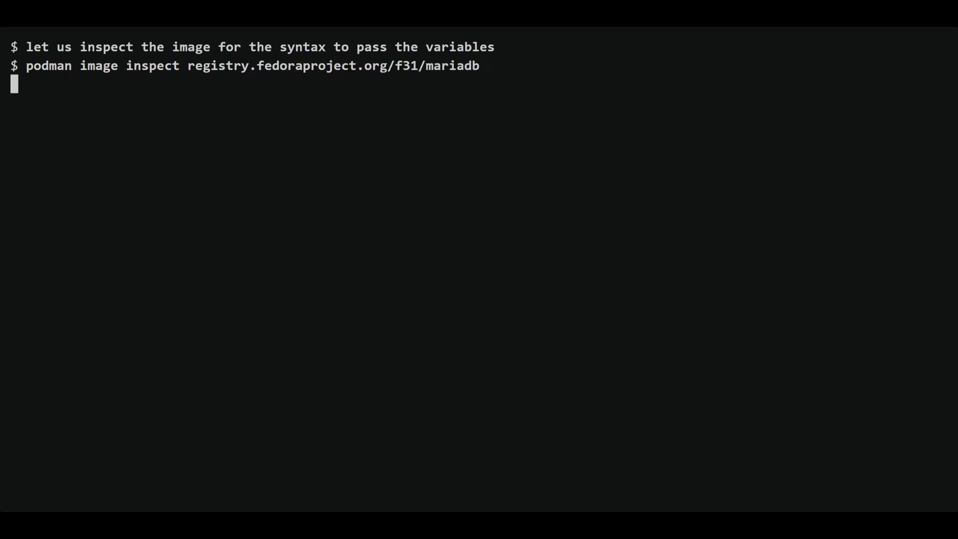
key(Return)
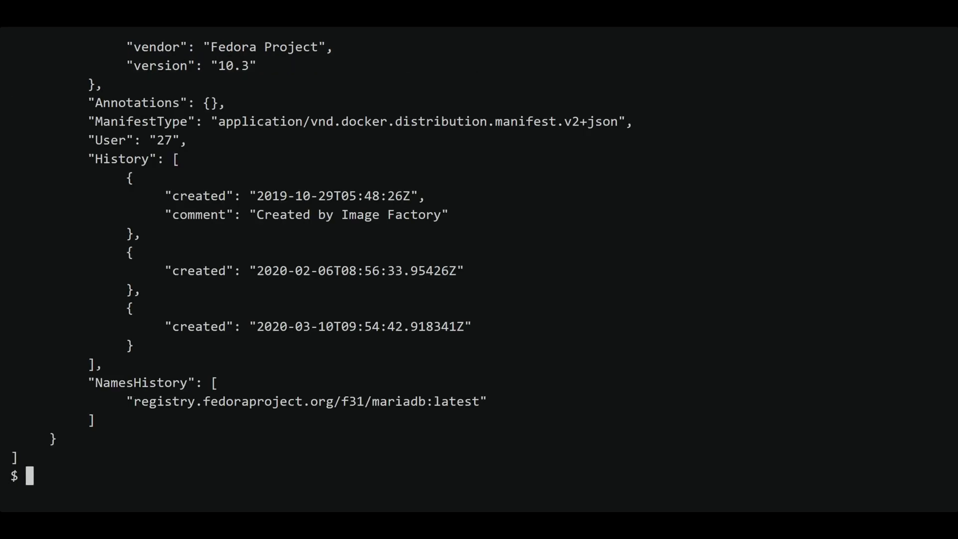
- Comment on trimming output with jq, then type the inspect command filtered to .[0].Config.Labels
text(The output is)
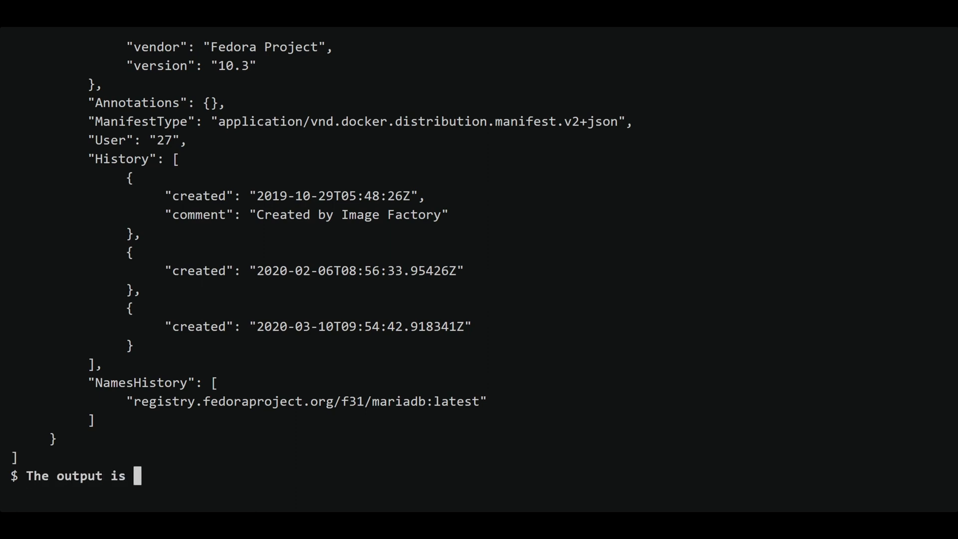
text(long. Let us trim the output to include)
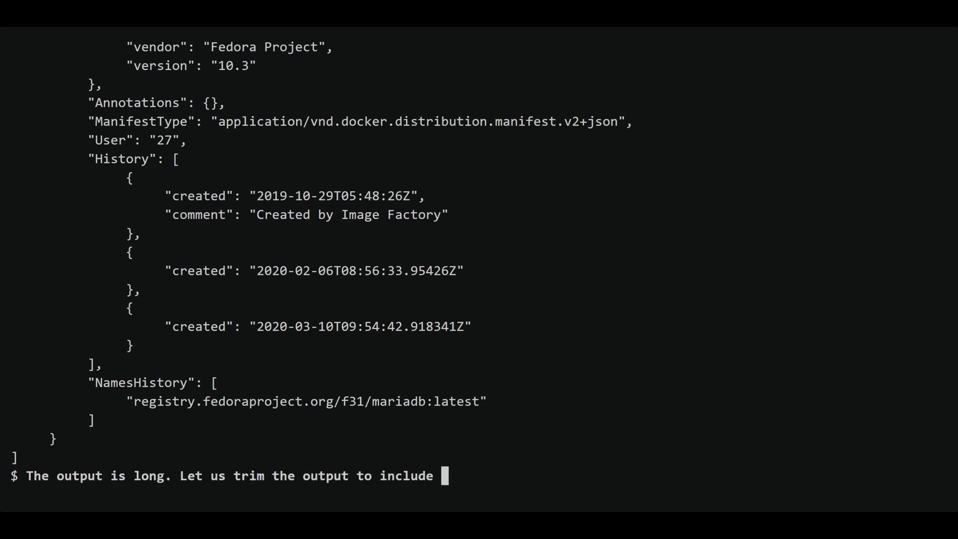
text(only section Labels. We use the jq utility to)
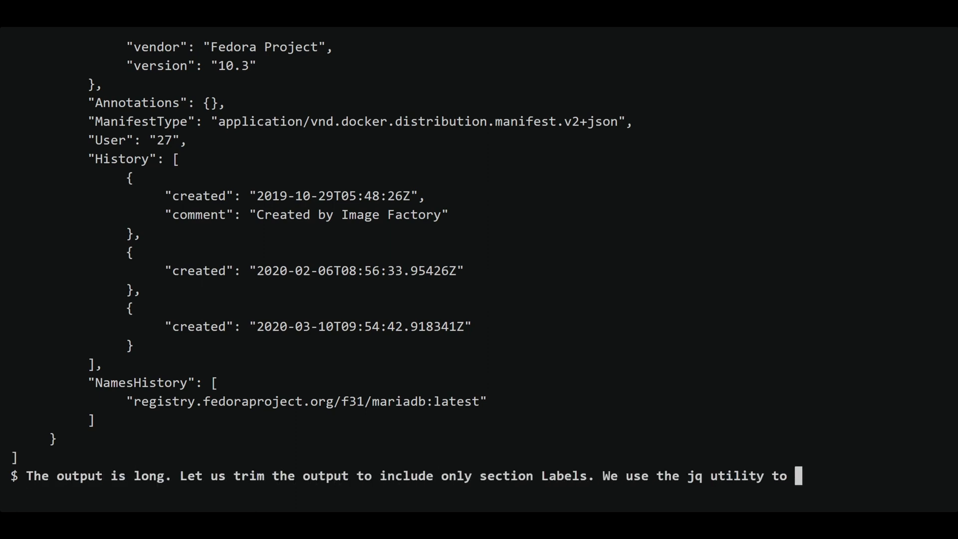
text(limit the output. jq stand for json query)
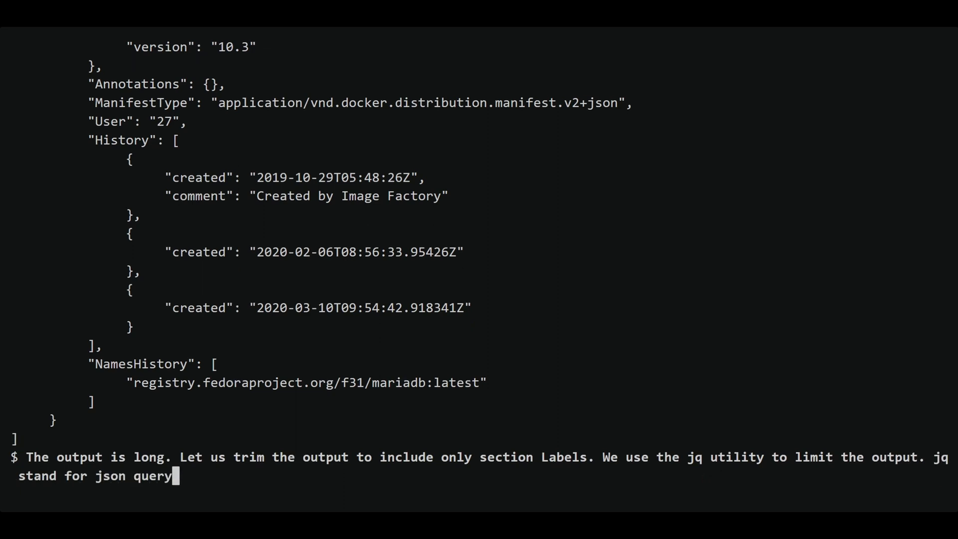
text(podman imag)
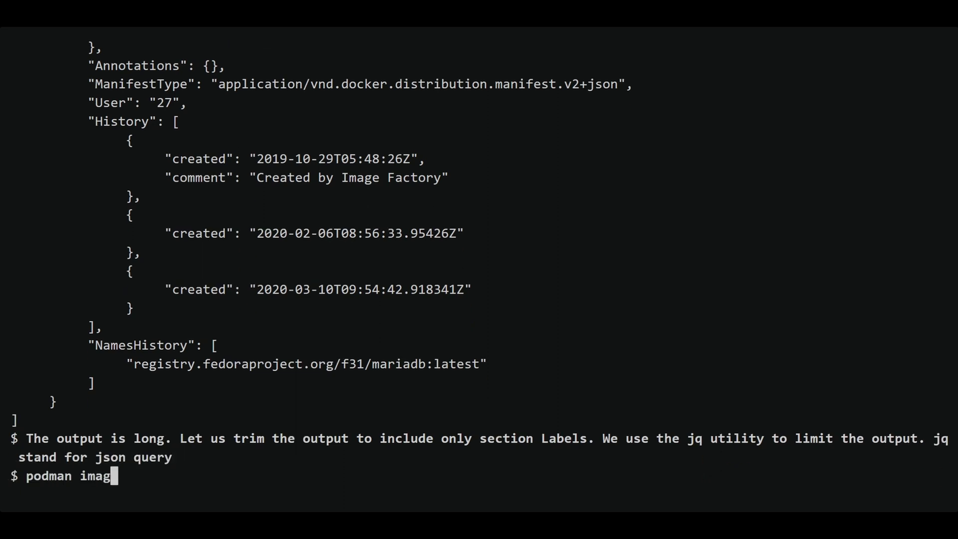
text(e inspect registry.fedoraproject.org)
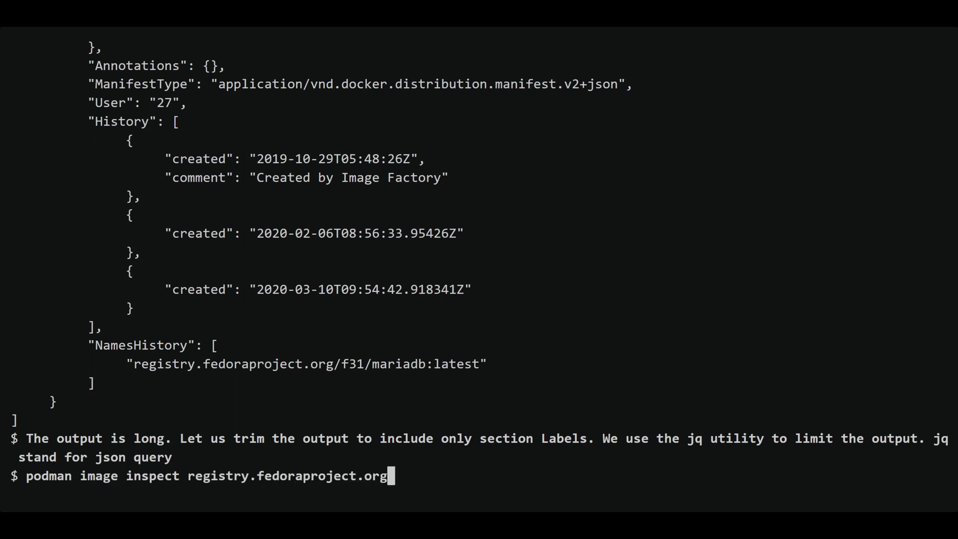
text(/f31/mariadb | jq .[0].Config.Labe)
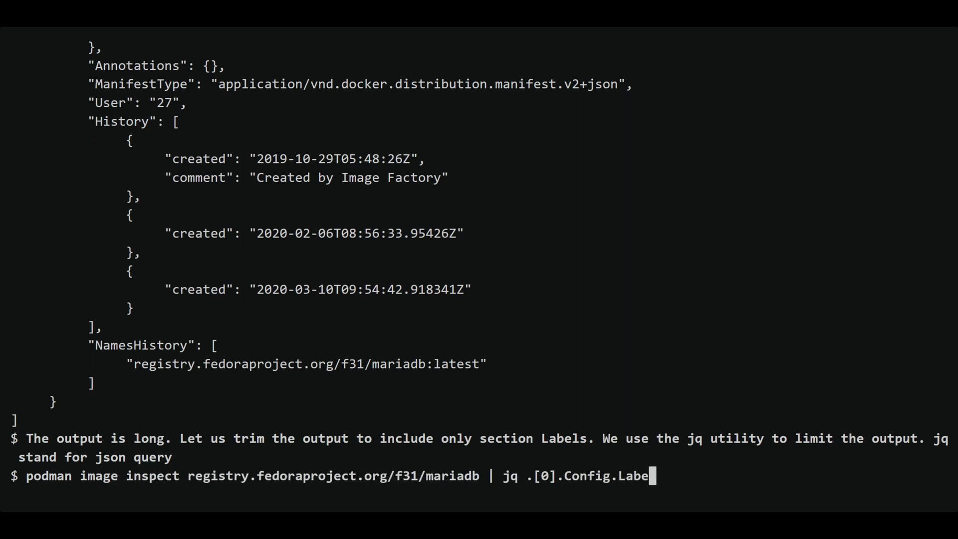
- Print the image's usage label and note that the -e flag passes external variables
key(Return)
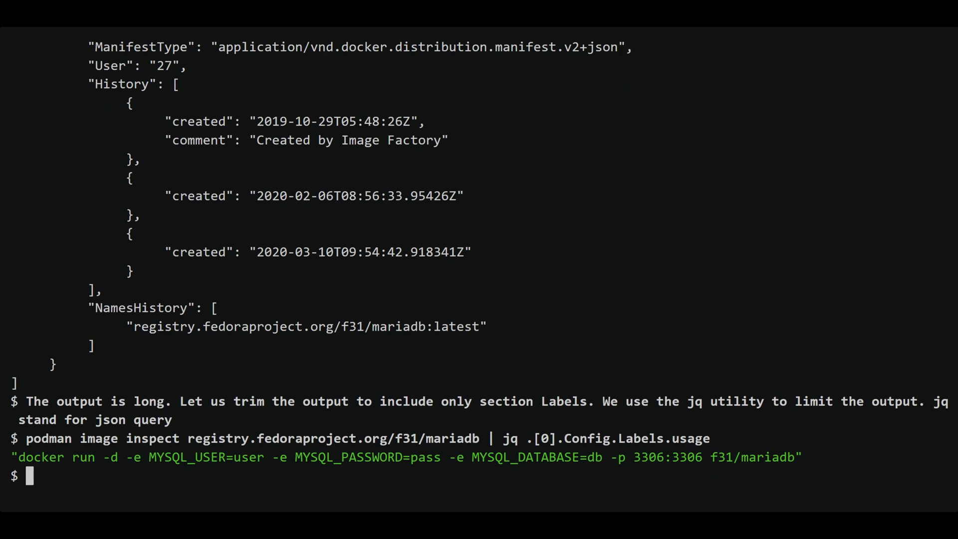
text(N)
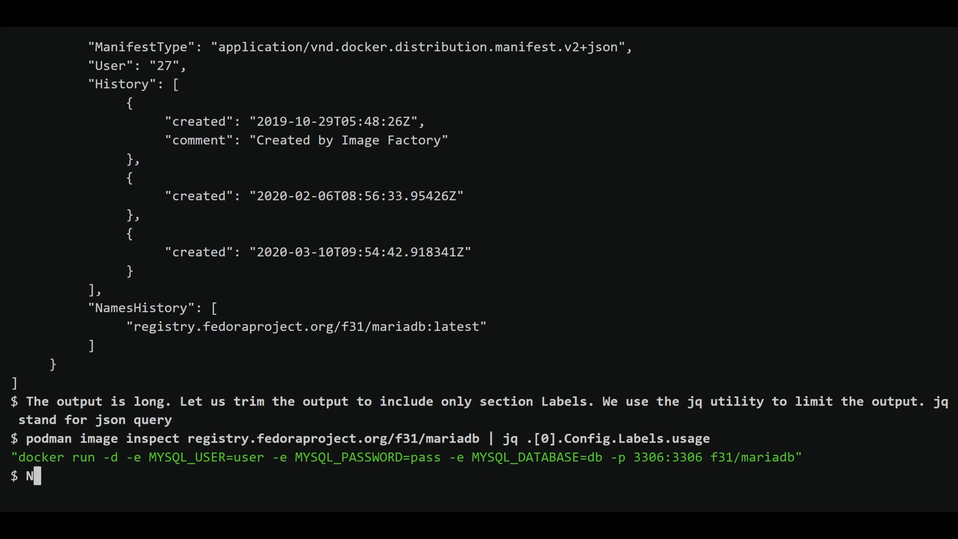
text(Note the syntax to pass the variables.)
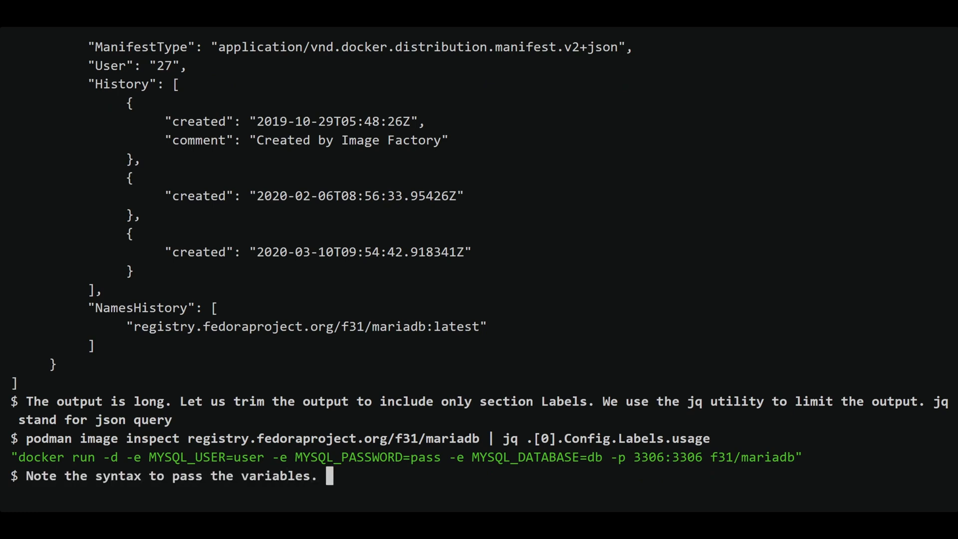
text(We use the flag -e to pass external vari)
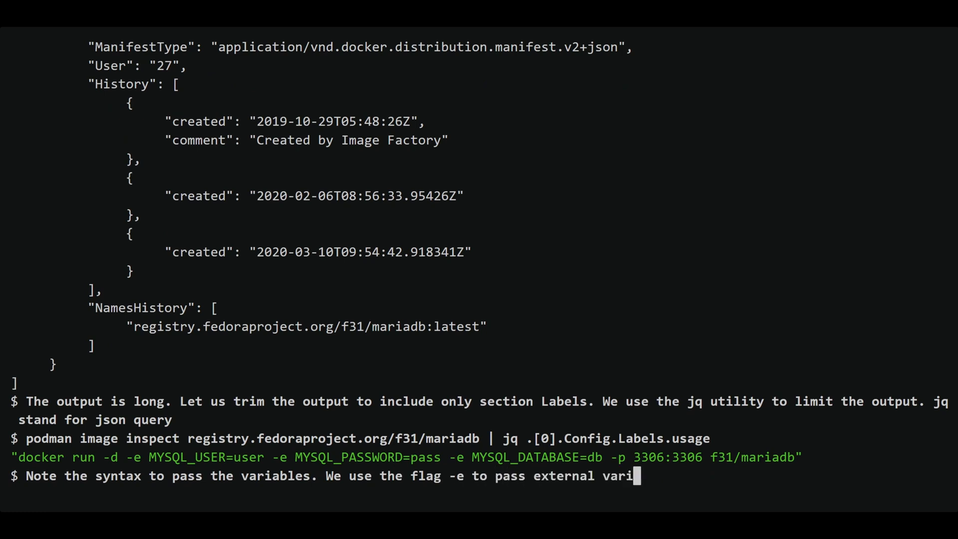
text(ables)
text(let us delete the prev)
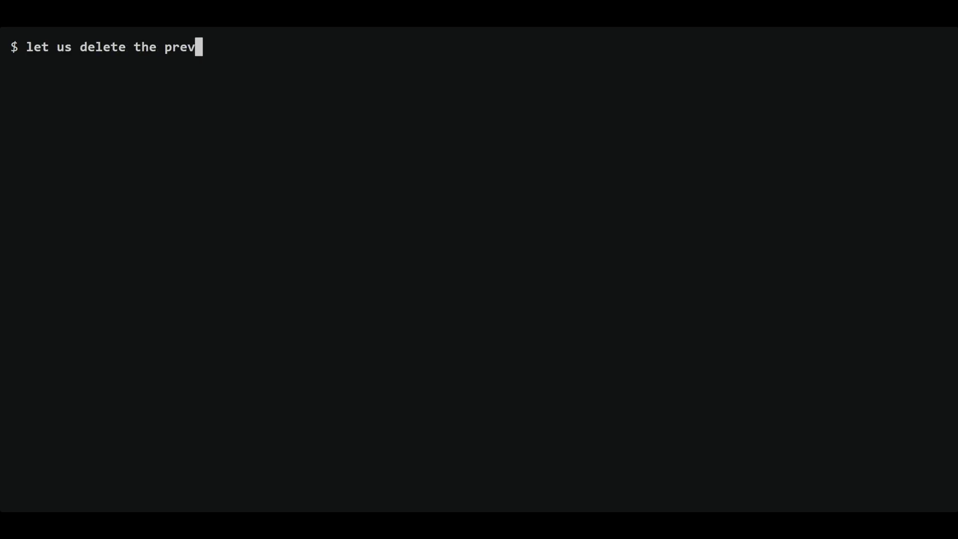
- Comment on rerunning with variables and remove the previously failed mydb container
text(iously failed container and rerun the co)
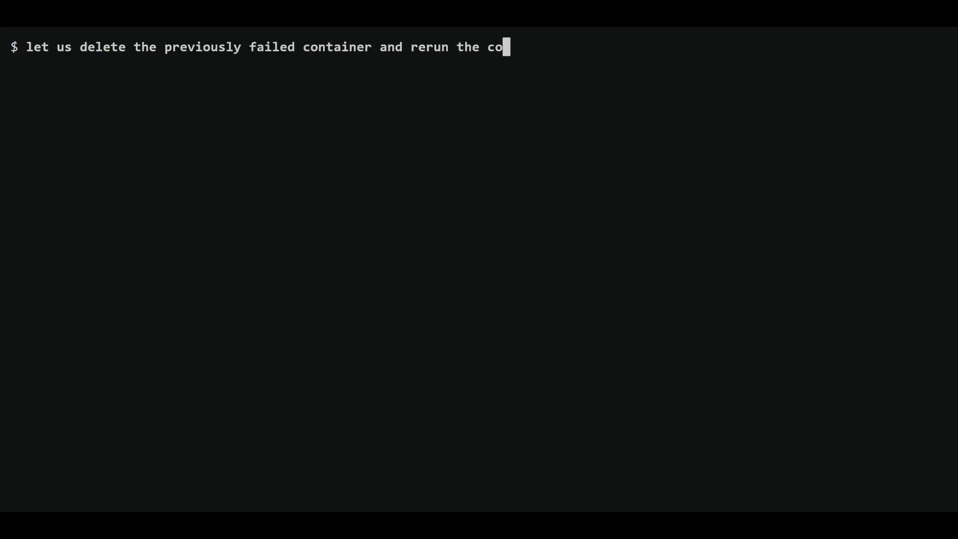
text(ntainer with image passing the variabl)
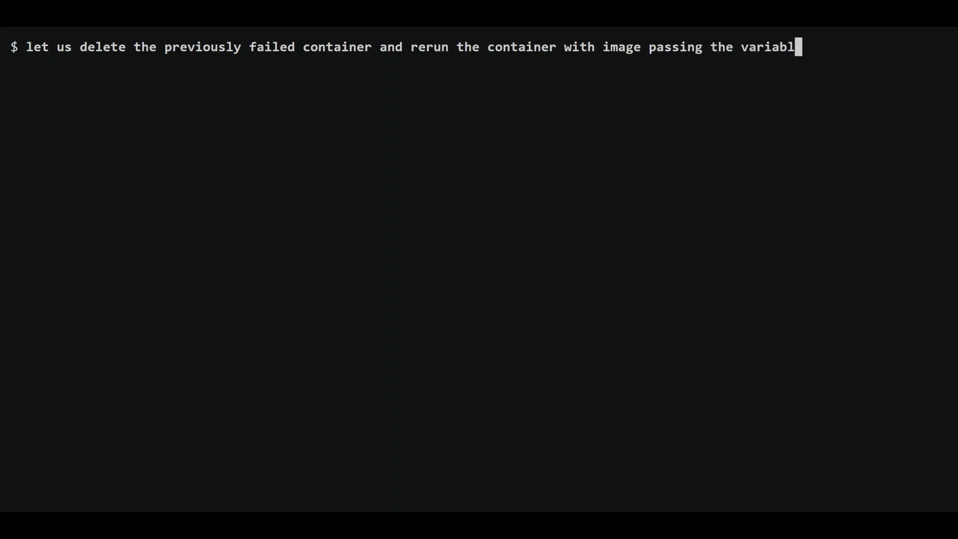
text(es)
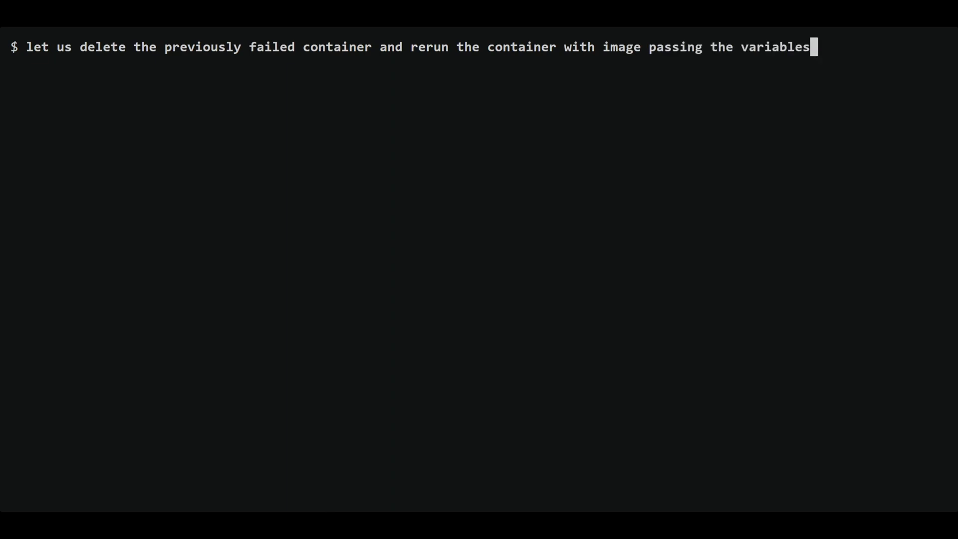
text(pod)
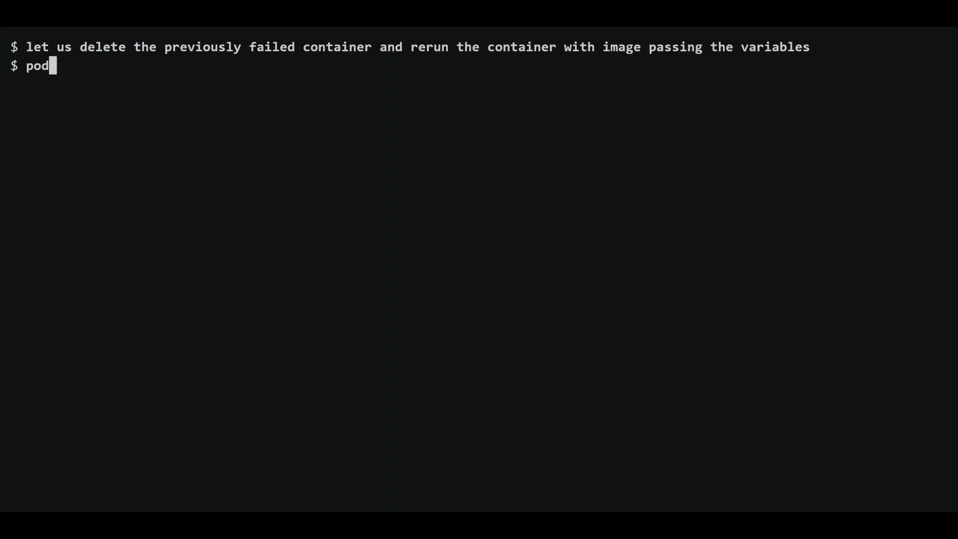
key(Return)
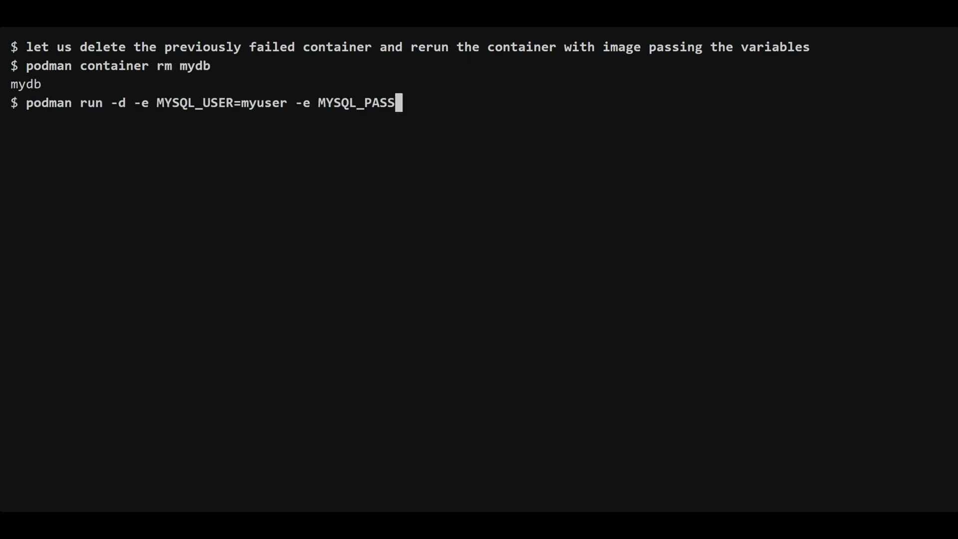
- Run mydb detached with MYSQL_USER=myuser, MYSQL_PASSWORD=mypass, MYSQL_DATABASE=mydb, then clear the screen
text(WORD=mypass -e MYSQL_DATABASE=mydb --name)
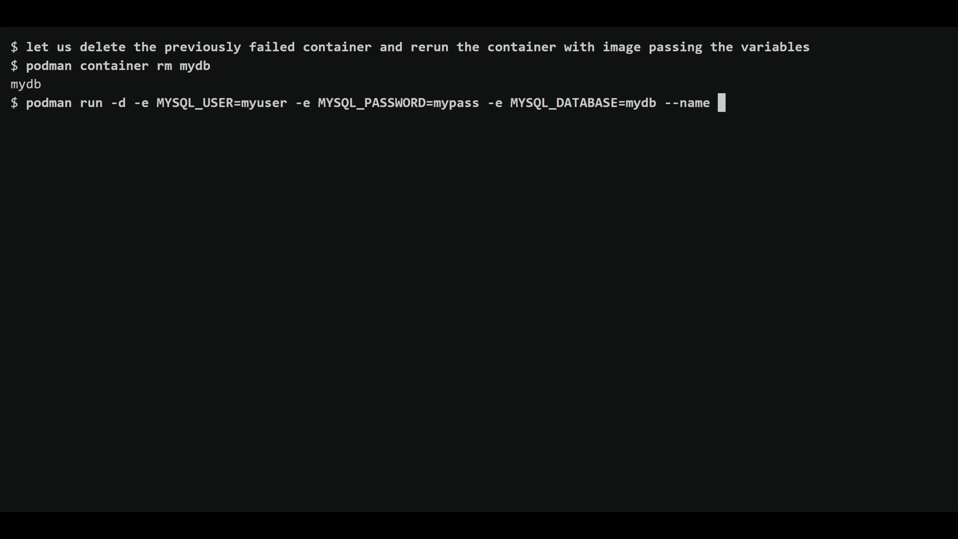
text(mydb registry.fedoraproject.org/f31/mariadb)
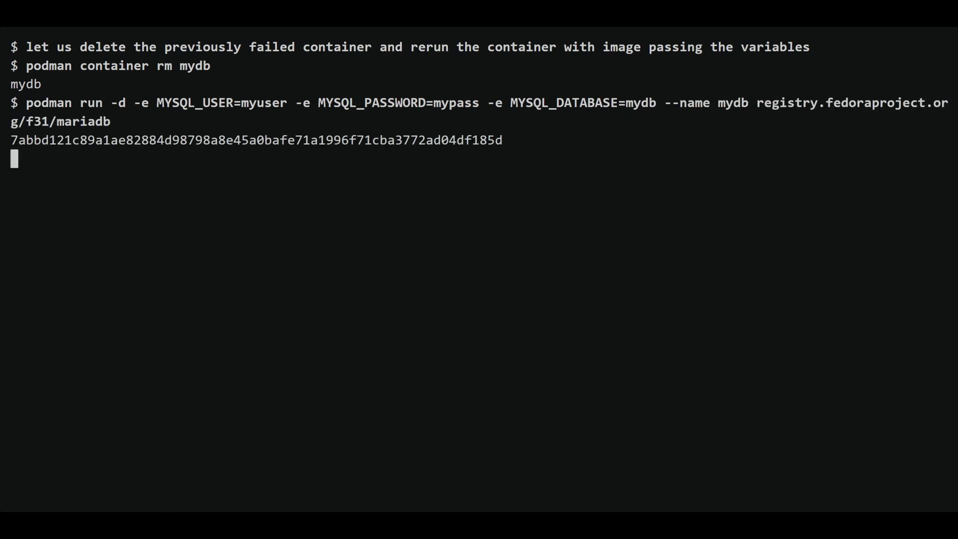
text(clear)
text(let us list )
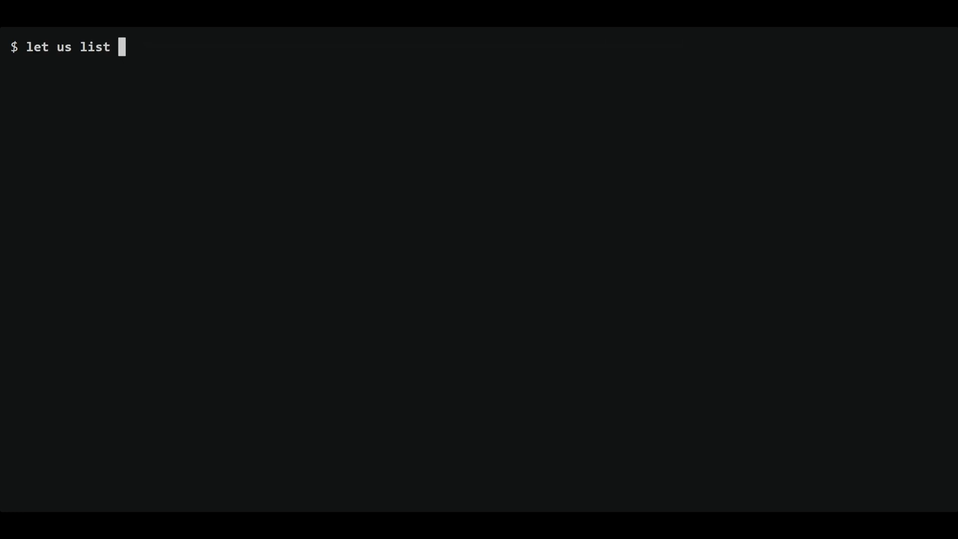
- Run podman ps showing mydb up 12 seconds, then comment about cleaning up
text(the running containers)
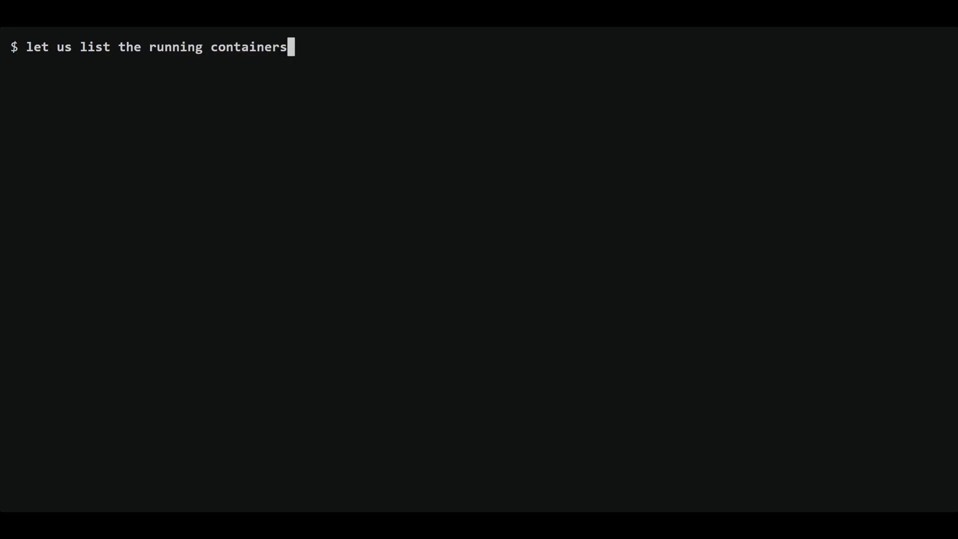
key(Return)
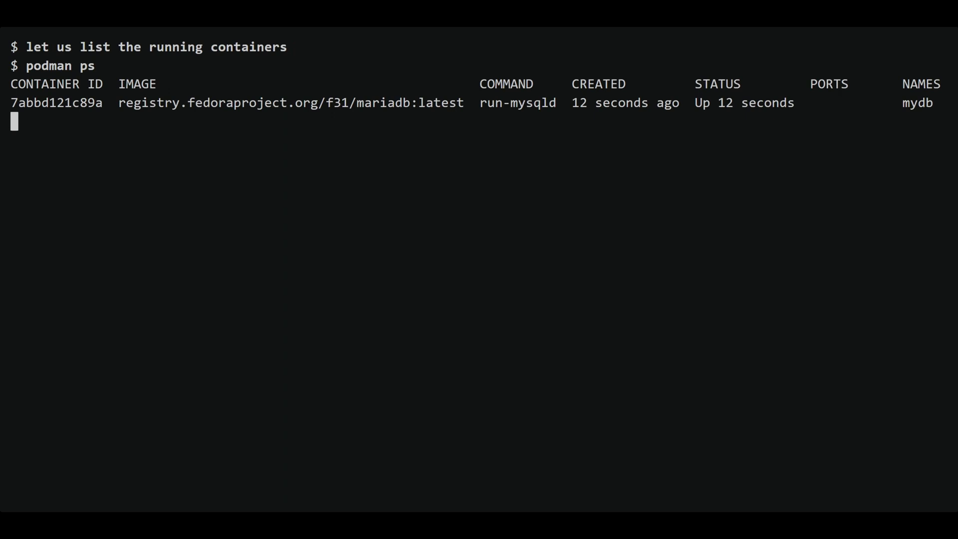
text(let clean up our envionment)
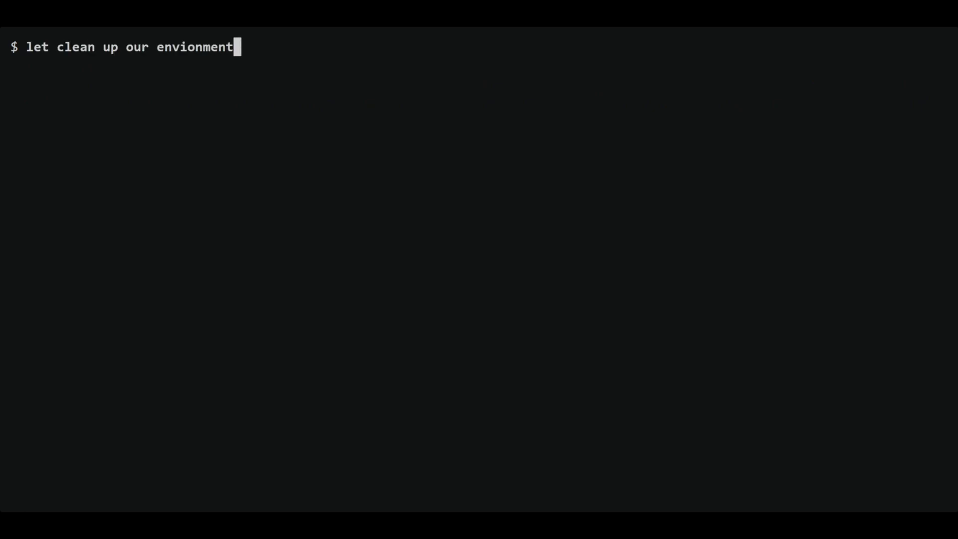
- Force-remove mydb, delete the f31/mariadb image, and confirm podman images lists nothing
key(Return)
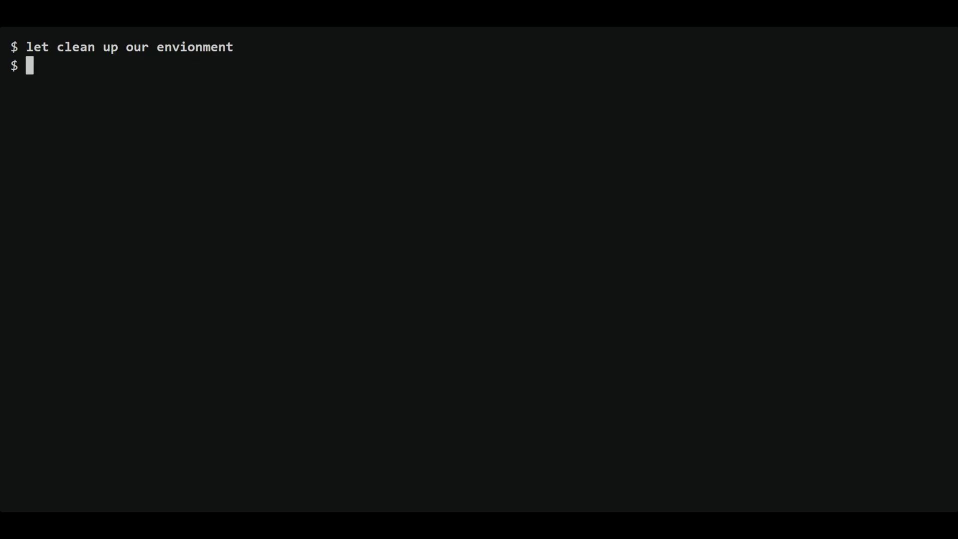
text(podman container rm mydb -f)
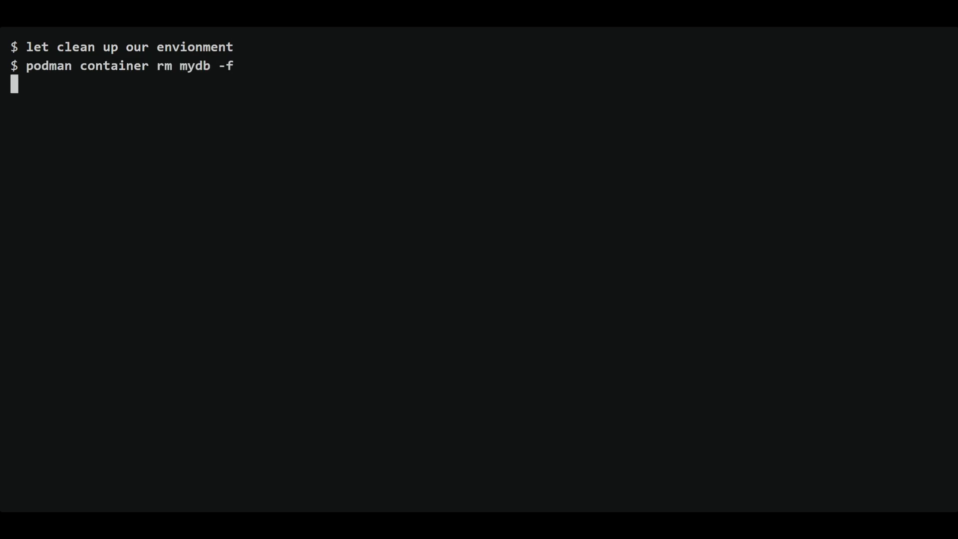
text(podman image rm registry.fedoraproject.org/f31/mariadb)
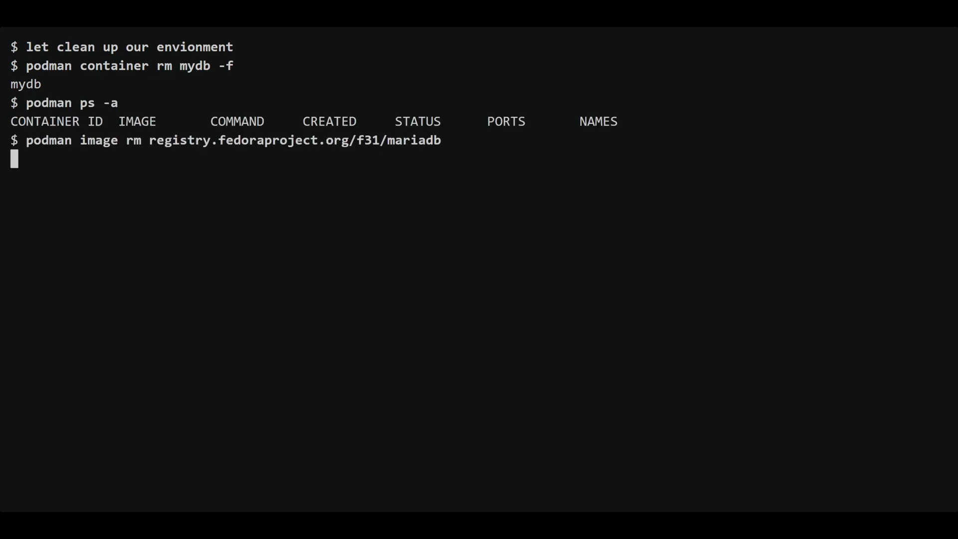
key(Return)
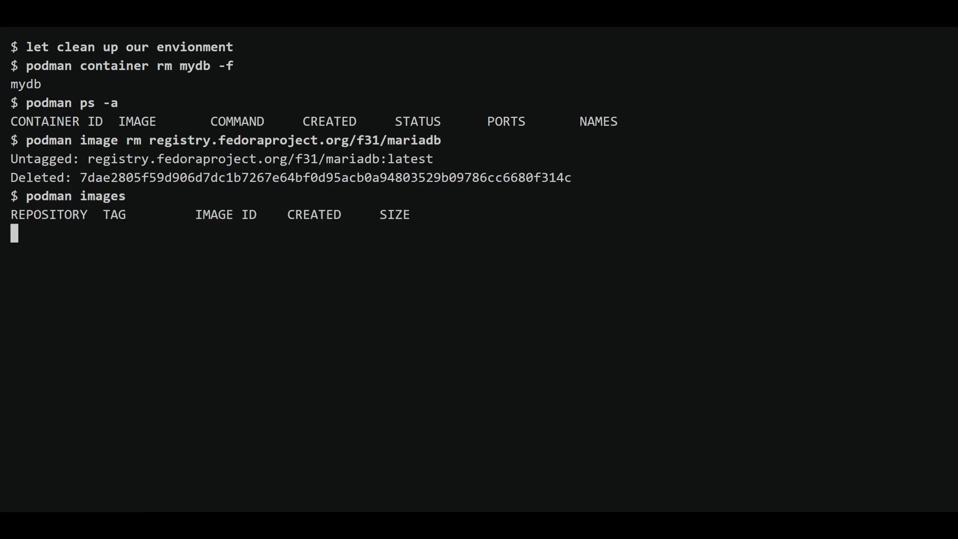